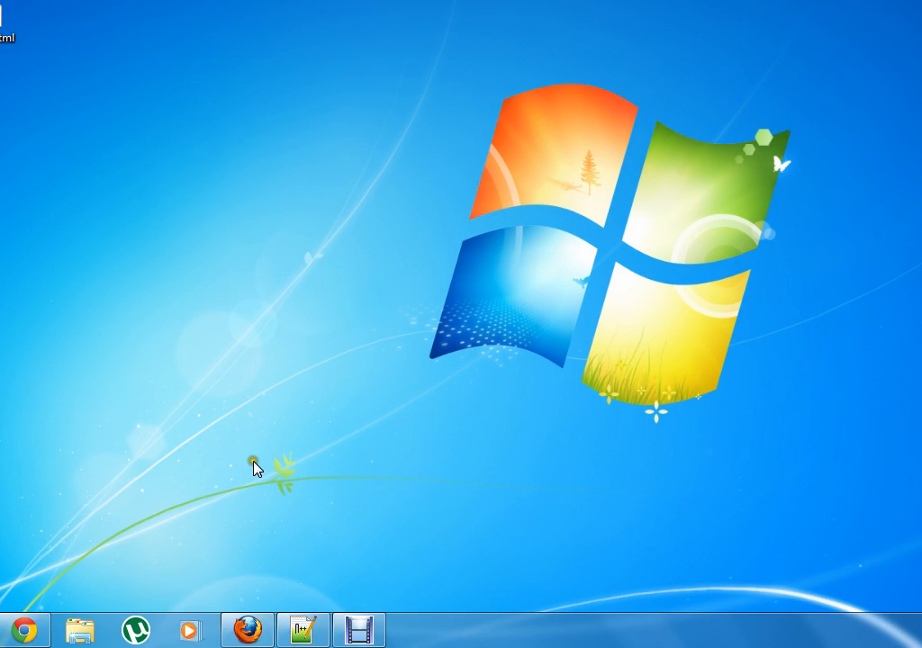
mouse_move(257, 467)
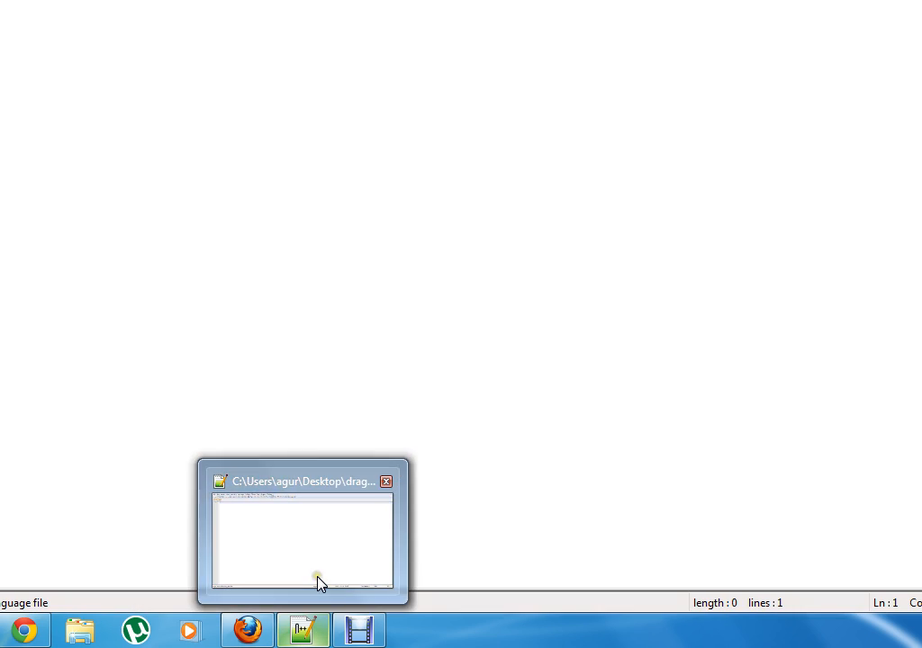
Restore the empty drag.html window from the Notepad++ taskbar preview.
click(302, 536)
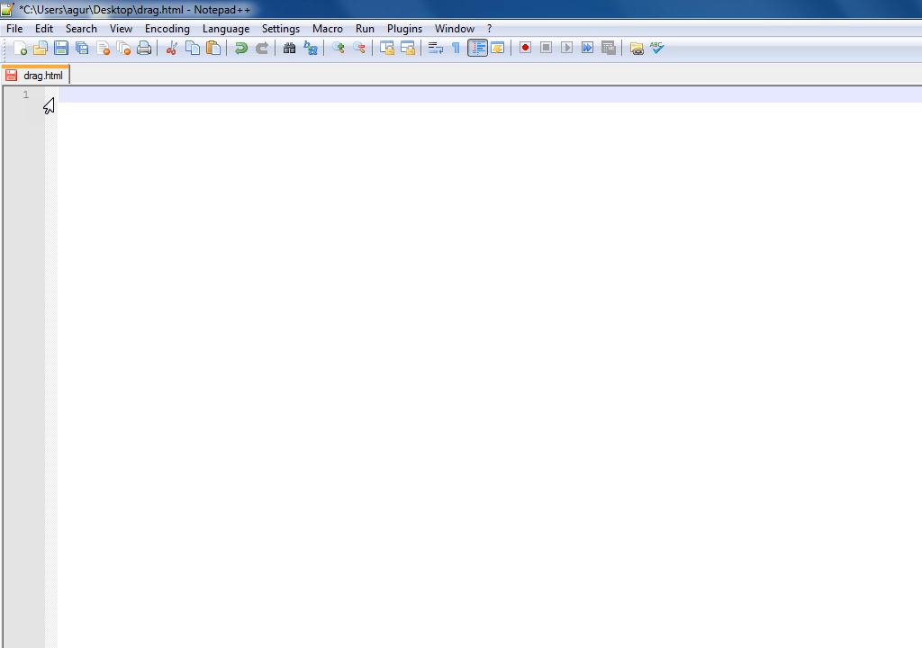
mouse_move(159, 120)
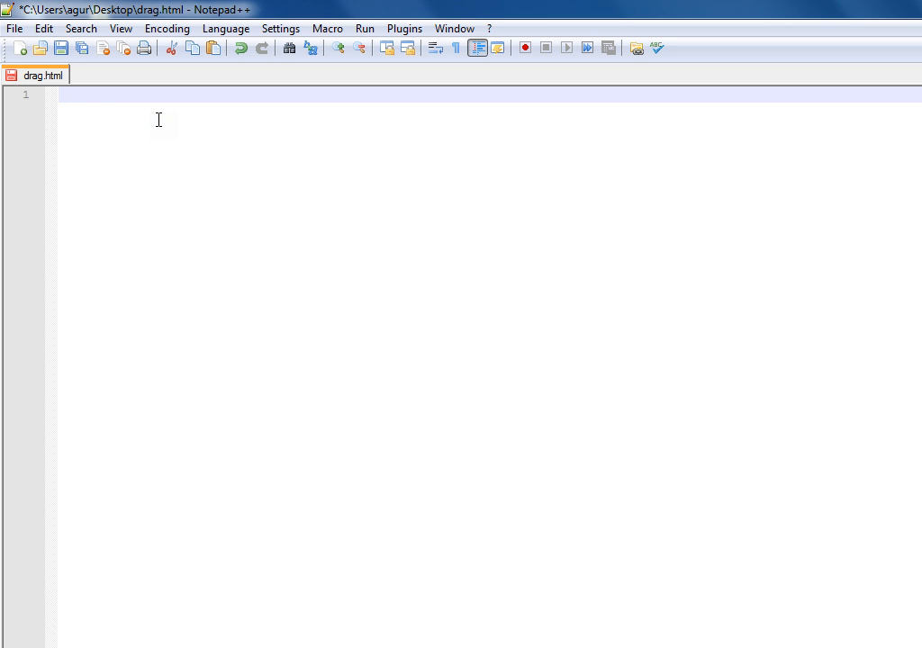
mouse_move(28, 120)
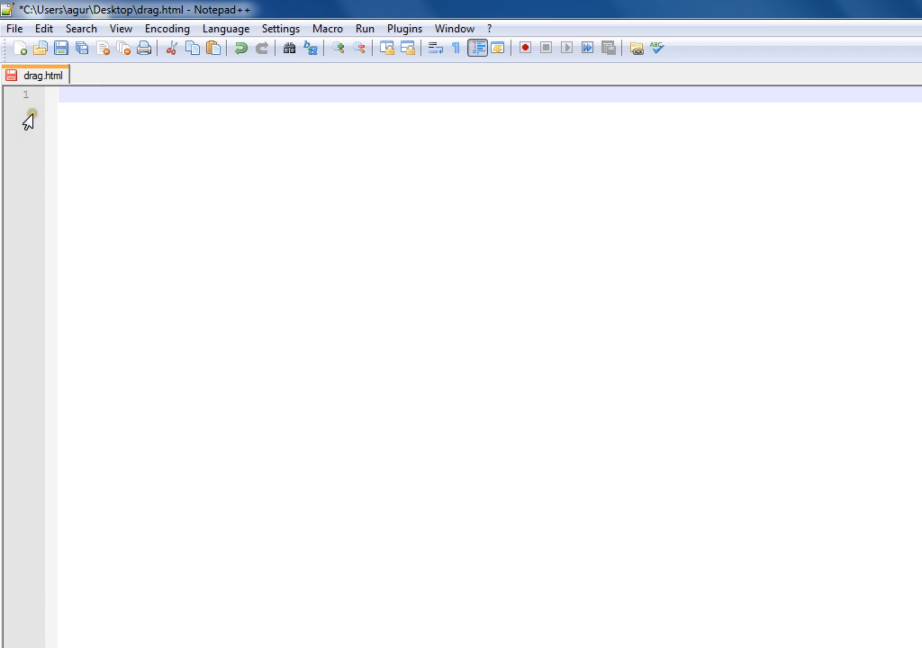
Write the html and head tags with the title 'Make a Movable DIV'.
text(<)
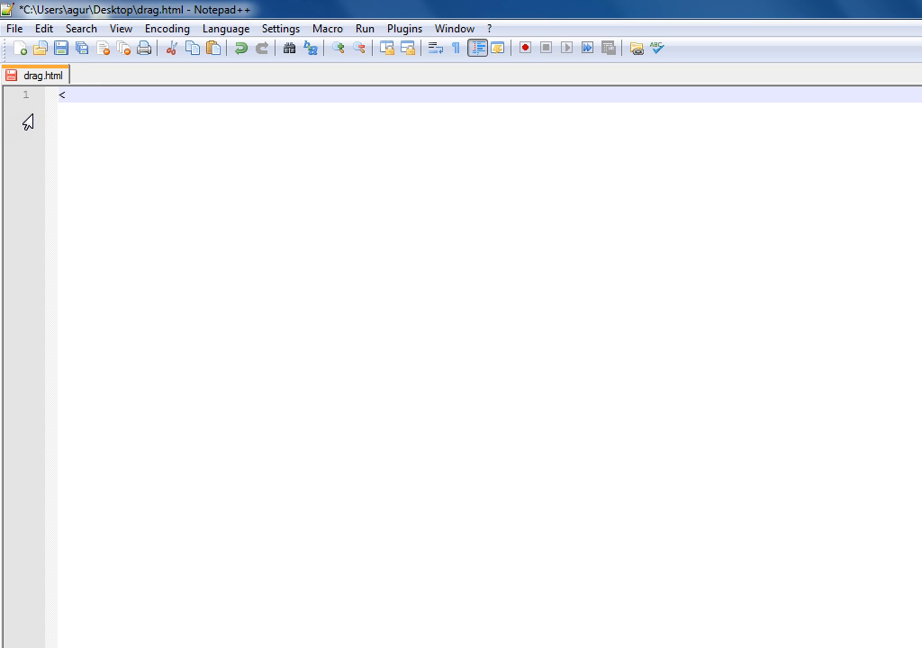
text(html>)
text(<h)
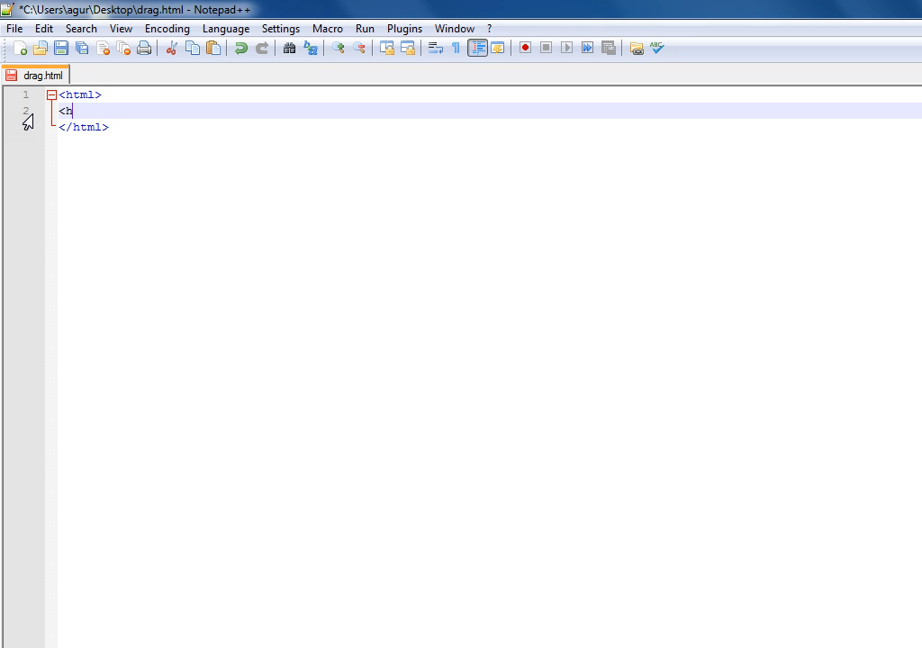
text(ead><title>)
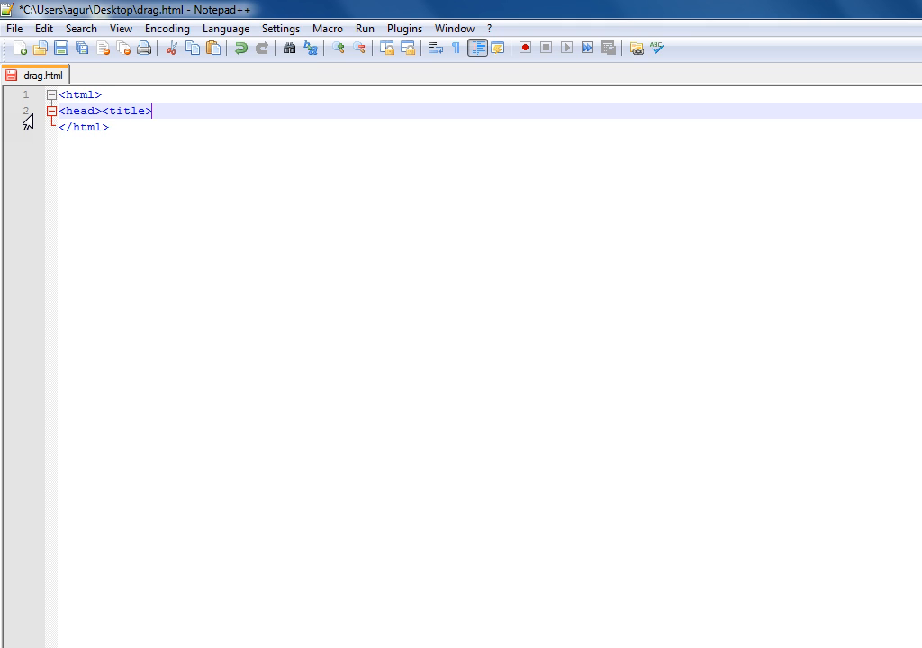
text(Make)
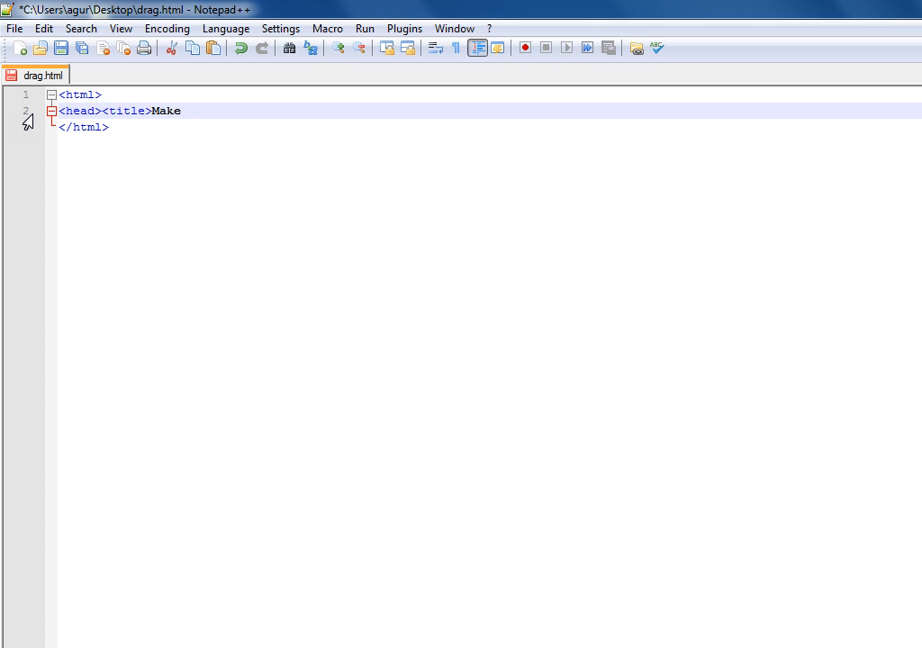
text(a Movable)
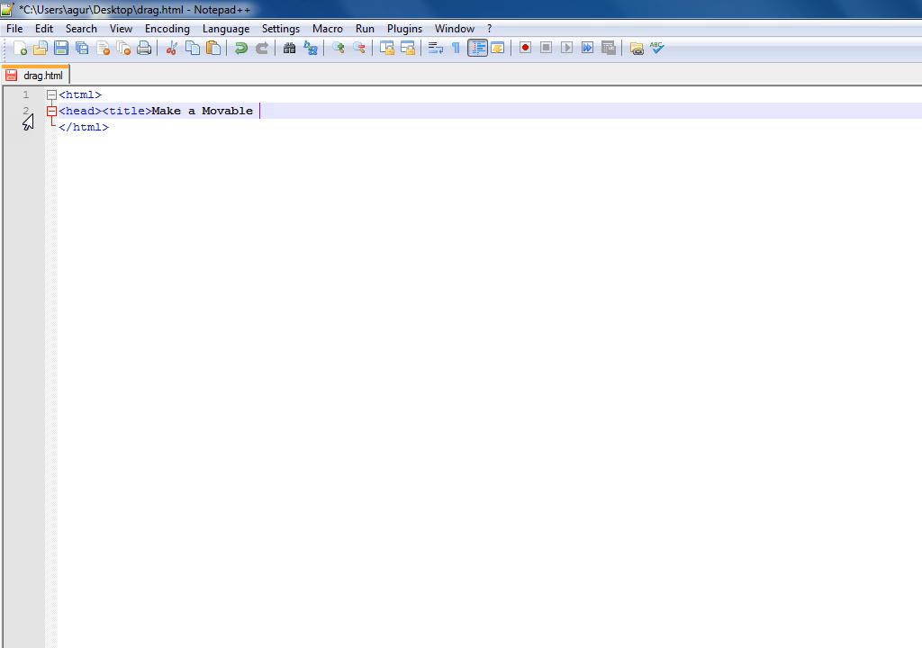
text(DIV</t)
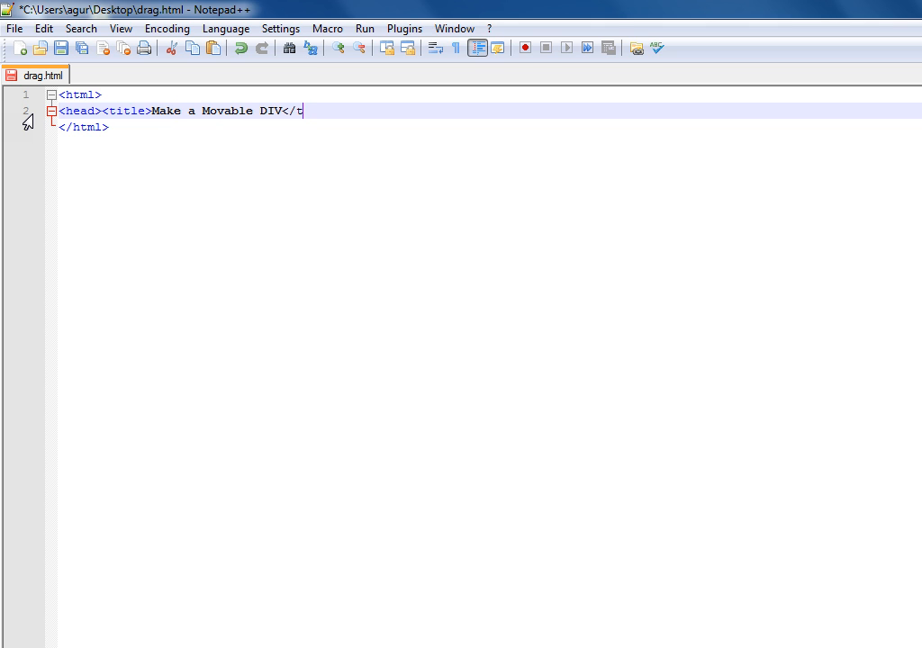
text(itle<?)
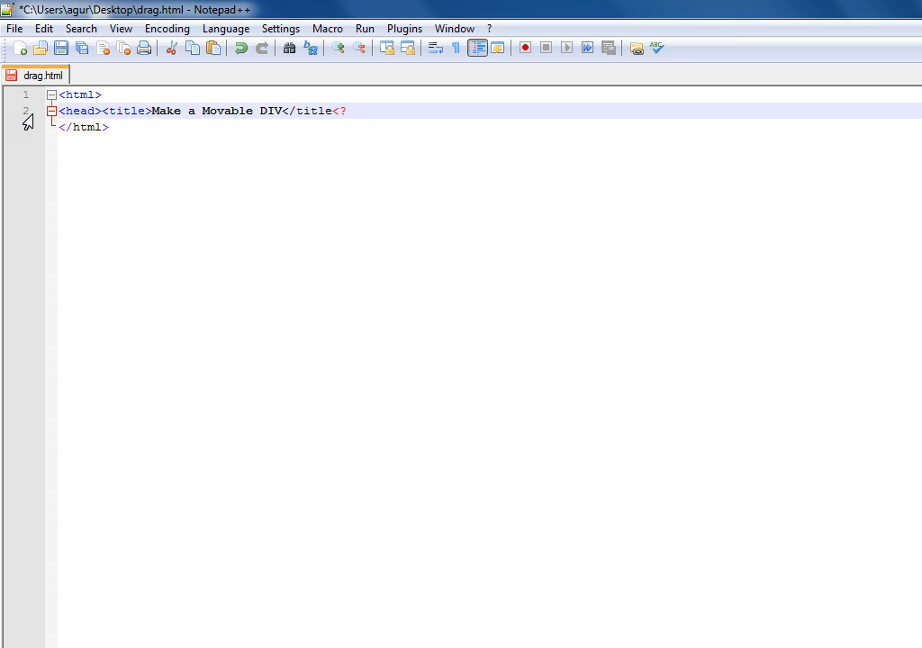
text(></head>)
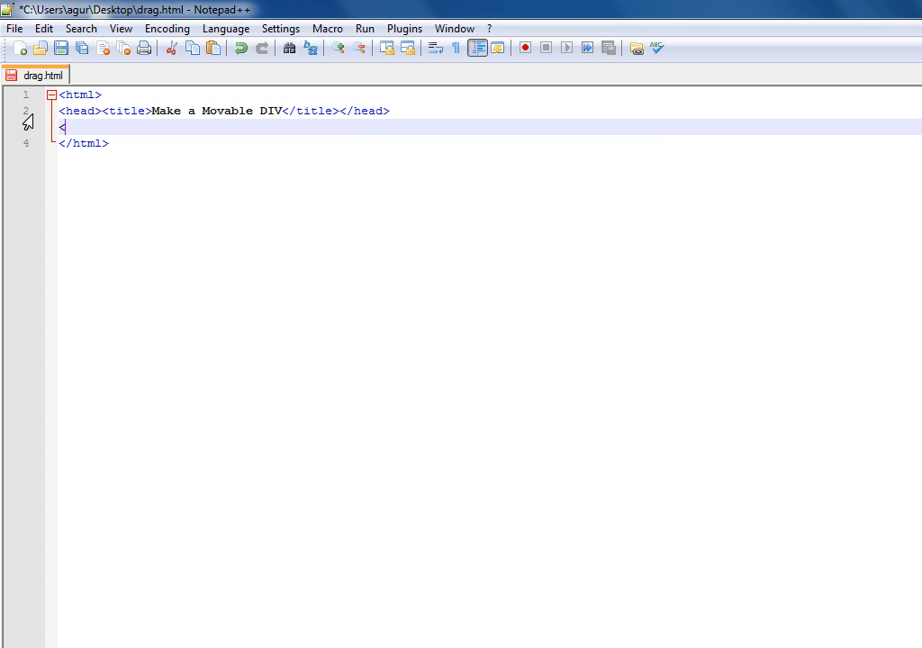
Add a body containing an empty div with id 'movable'.
text(<body>)
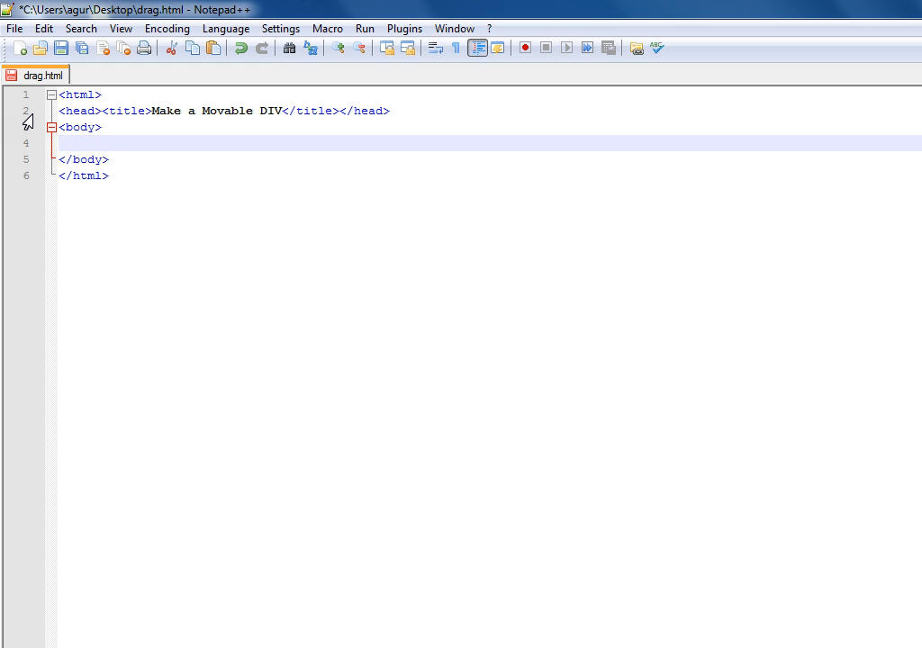
text(<div id=)
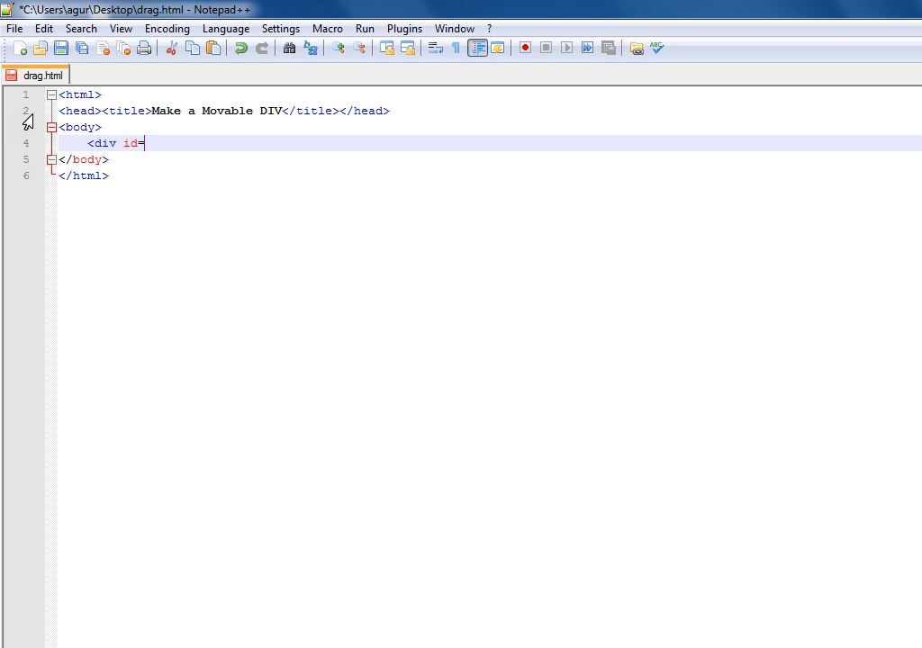
text("movable)
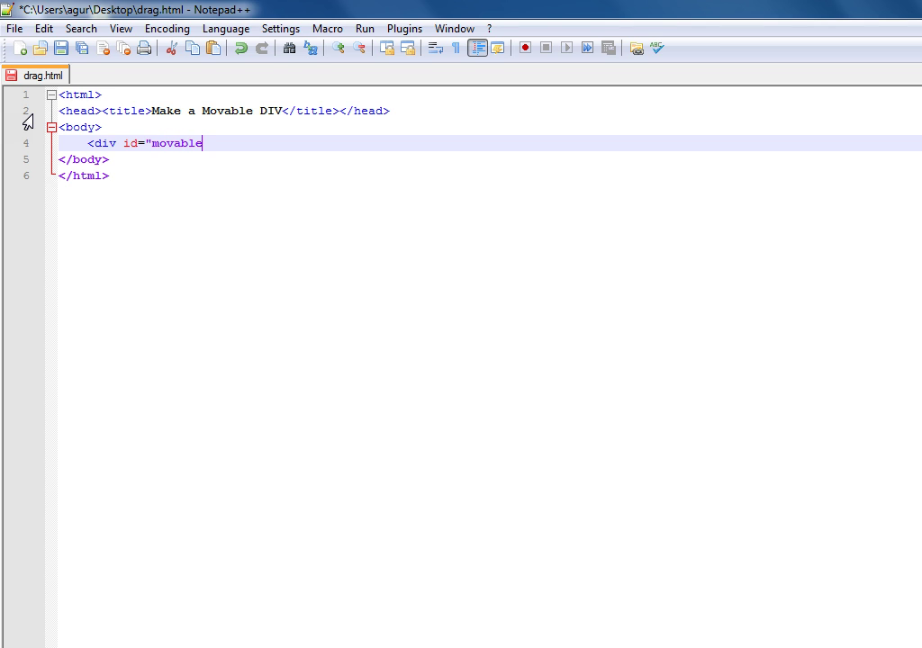
text(">)
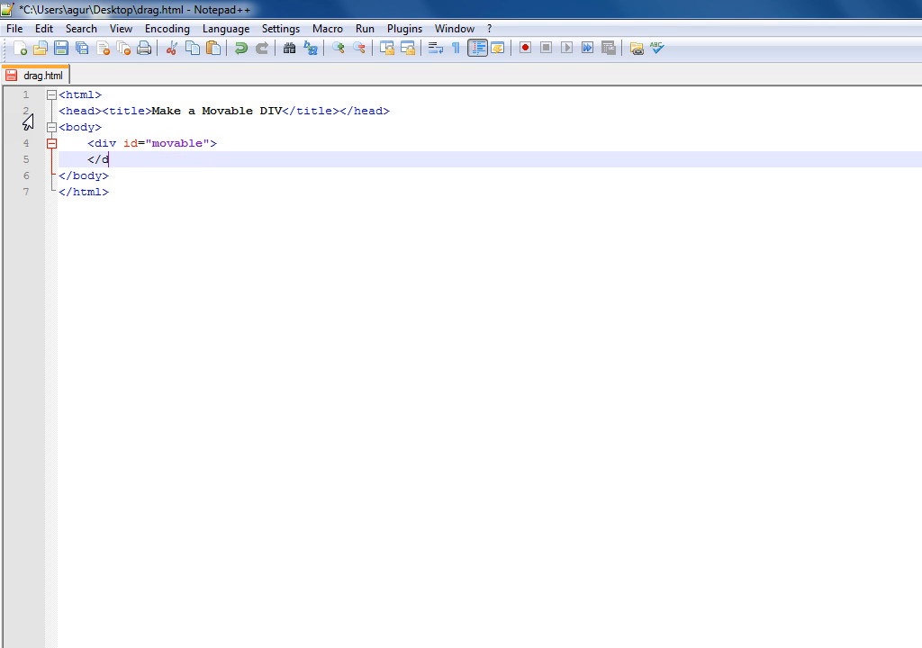
text(iv>)
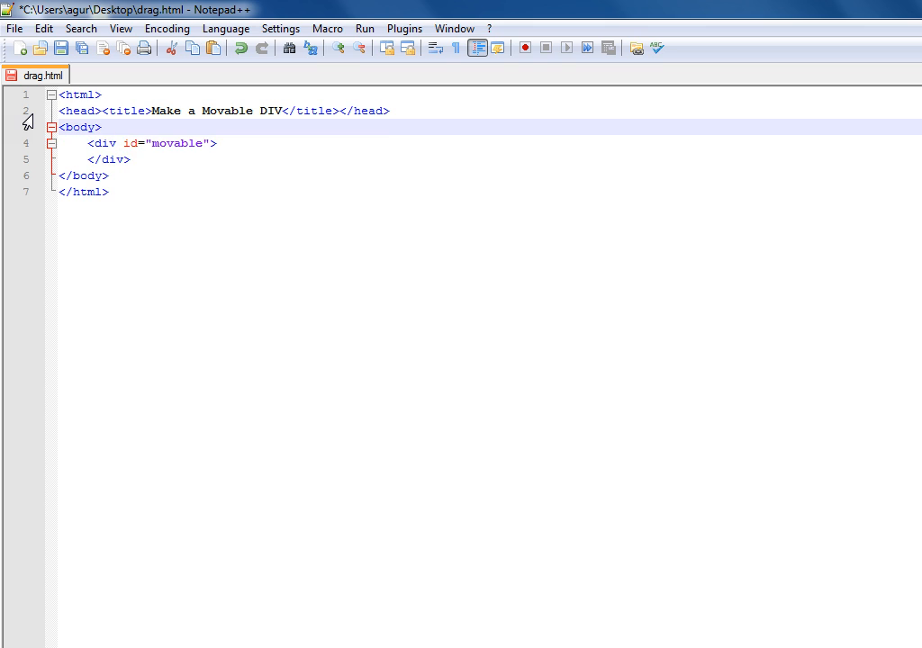
Insert a style block with a #movable rule setting height to 100px.
click(216, 143)
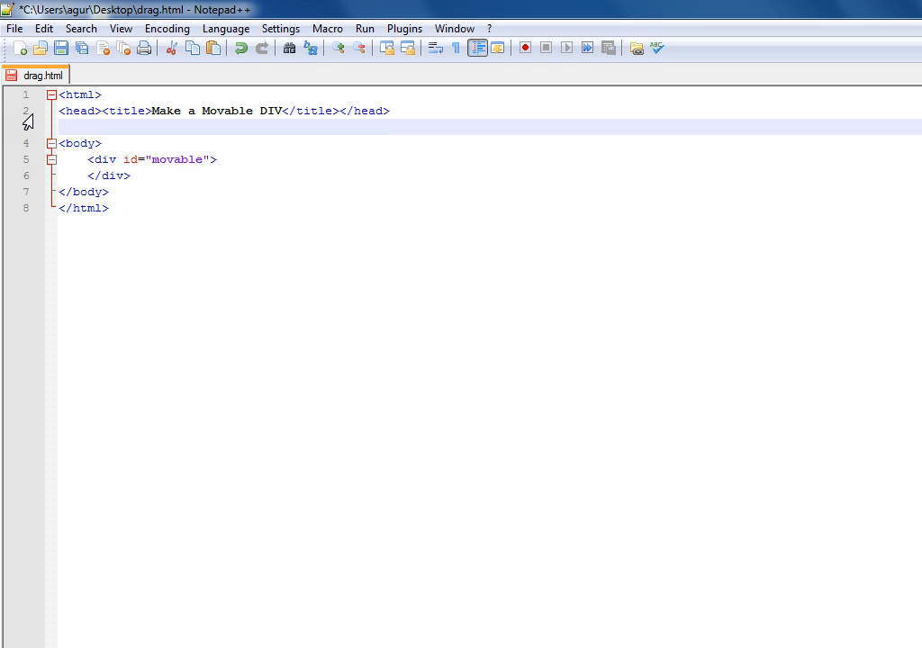
text(<style>)
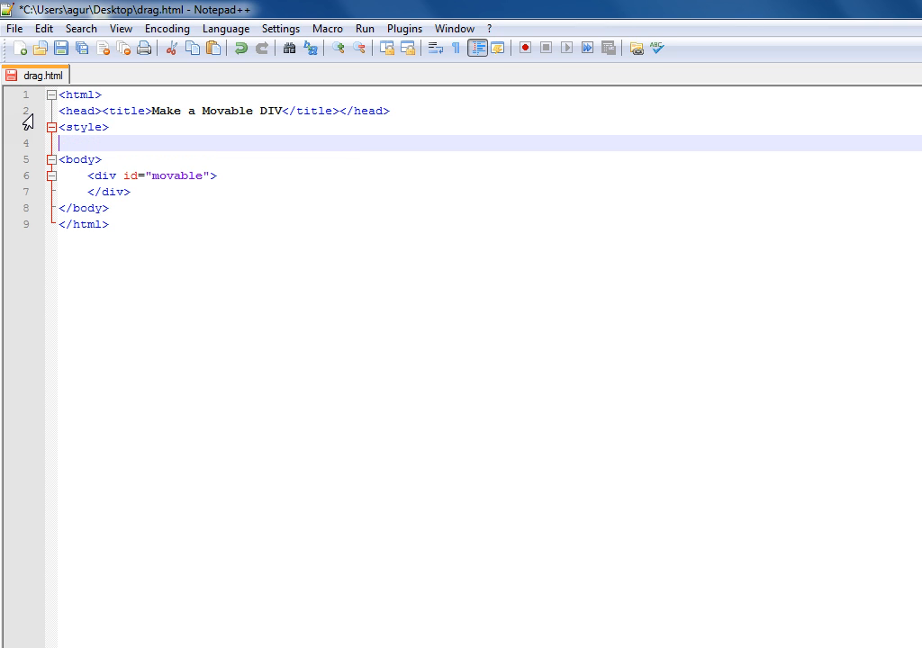
text(</style>)
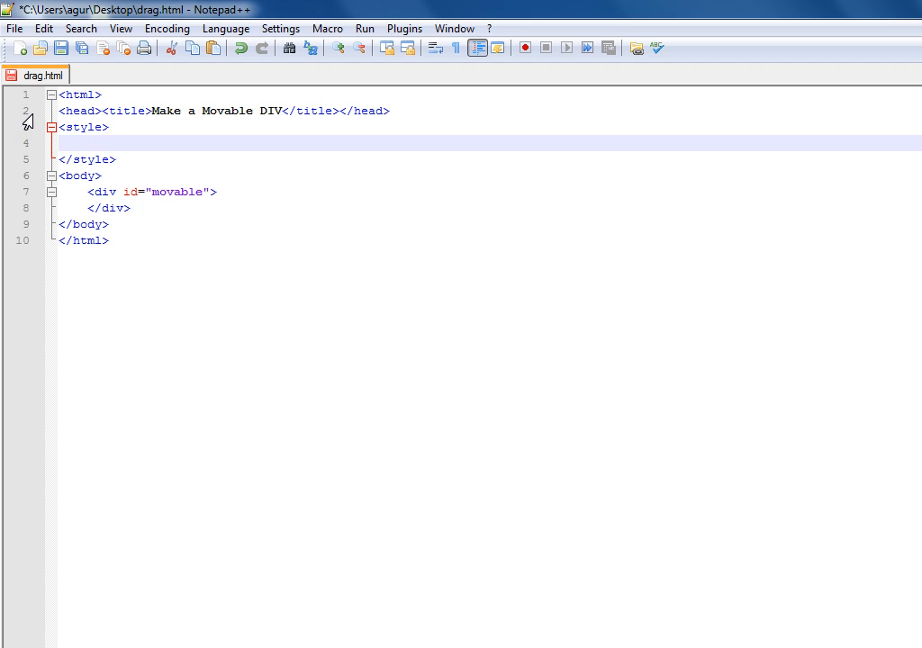
text(#movable{ })
text(width: 100px;)
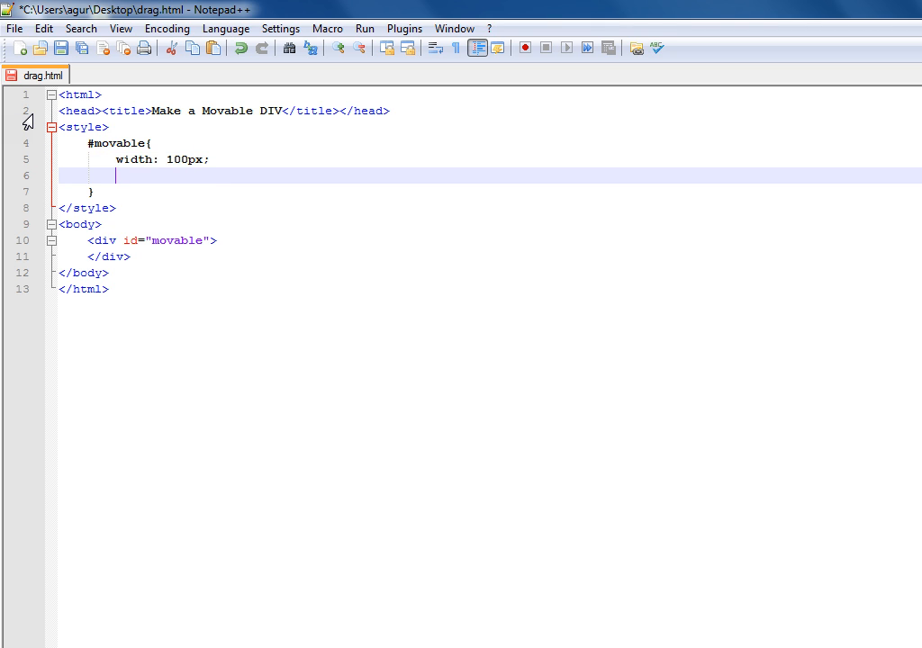
text(height:)
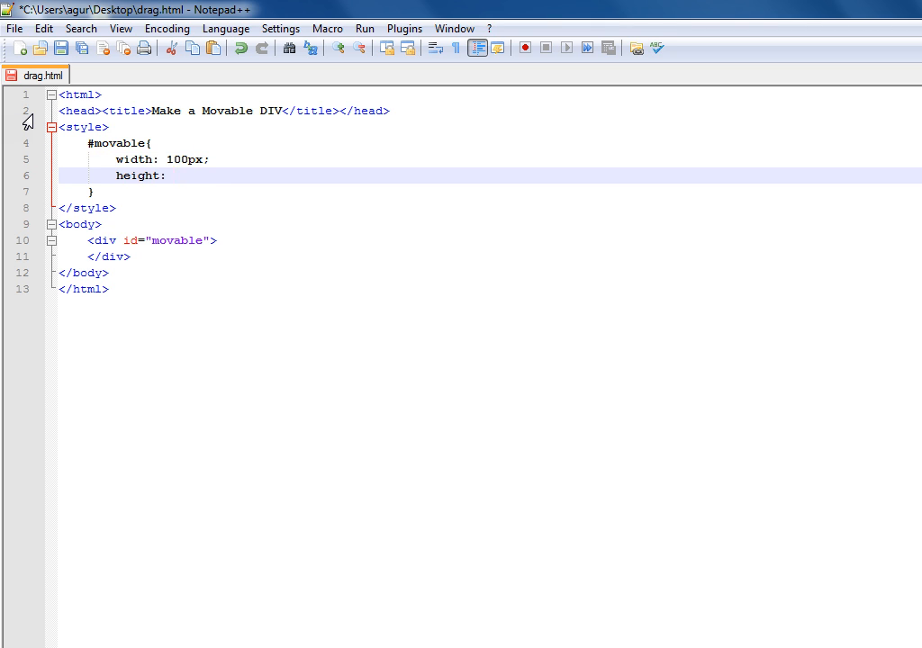
text(100px;)
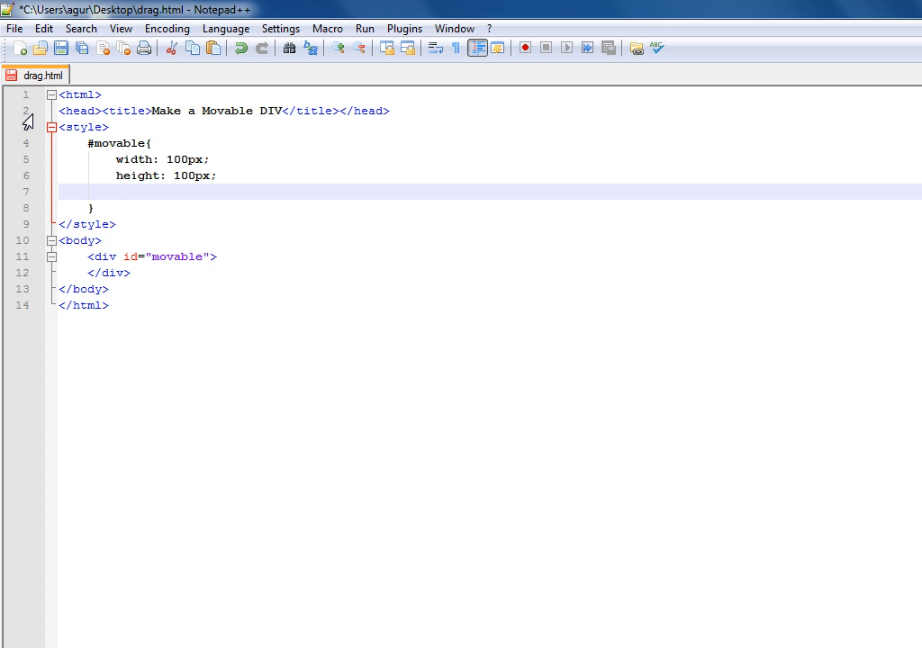
Give the #movable rule a 3px double gray border.
text(border)
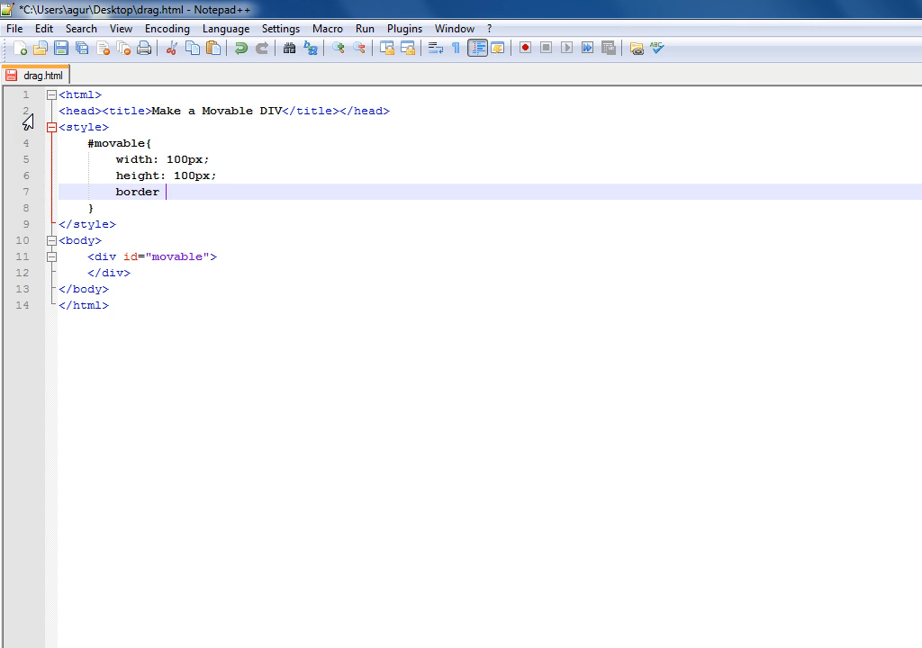
text(:)
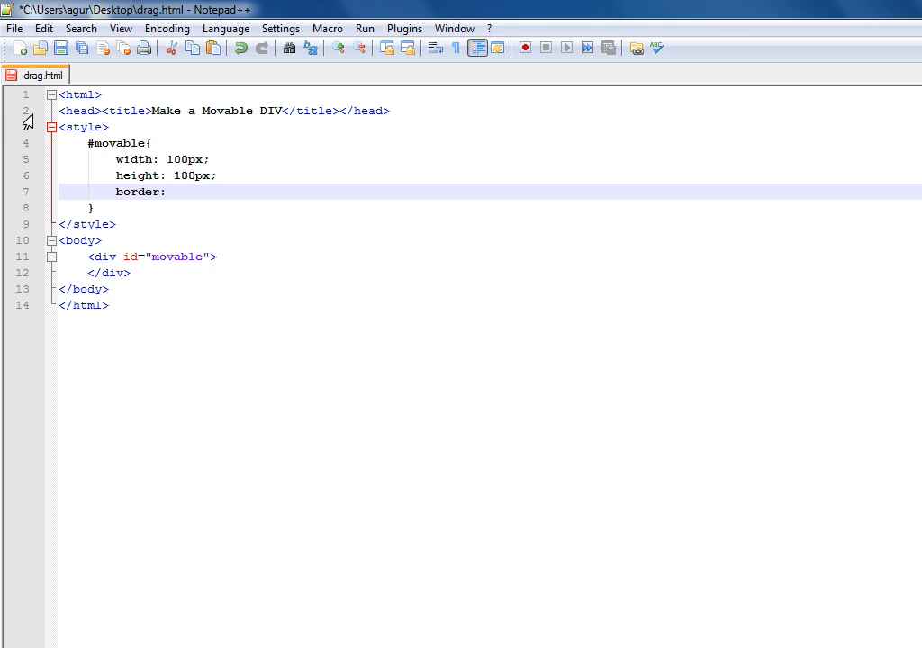
text(3px)
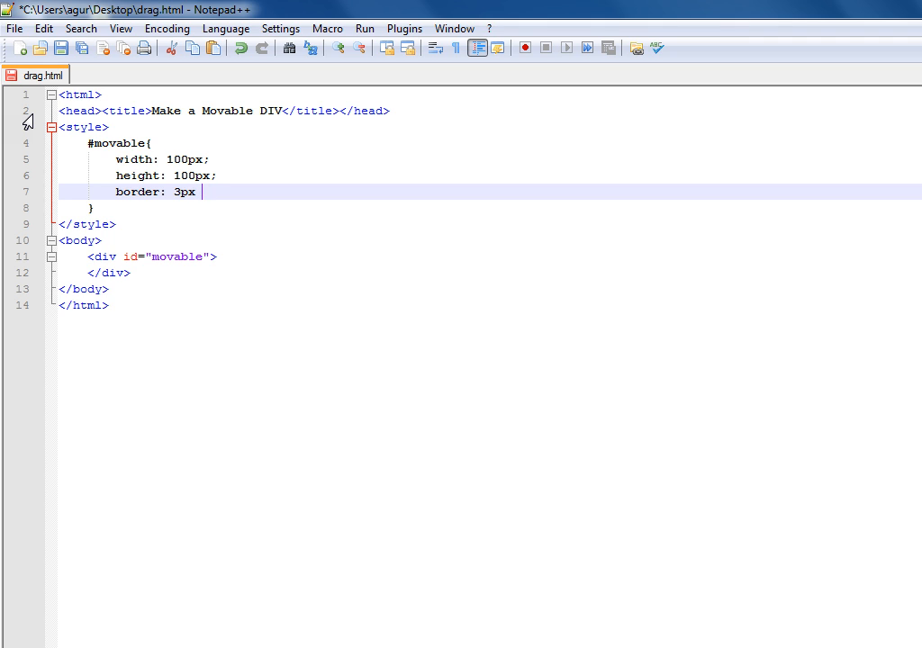
text(double)
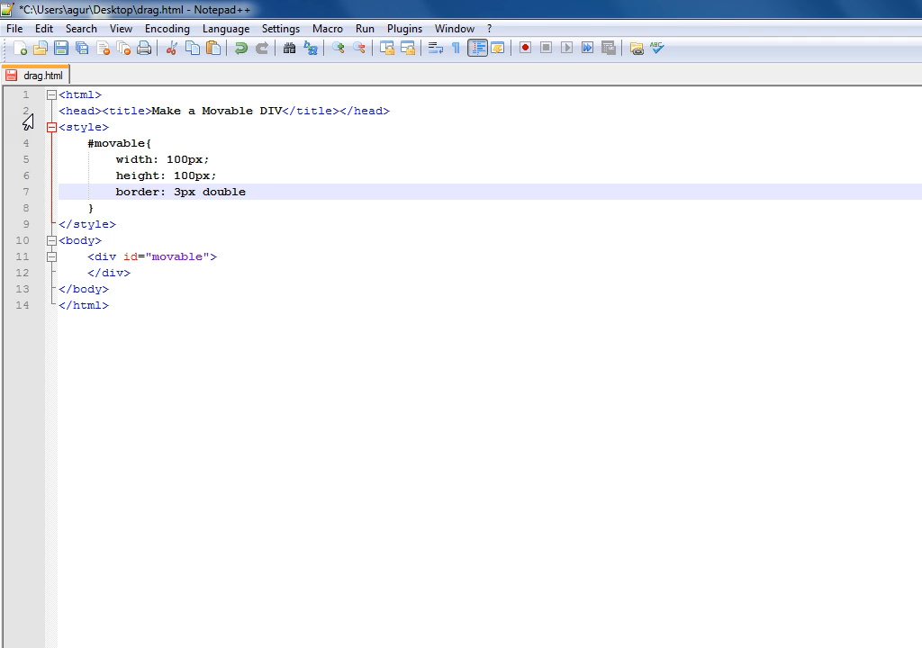
text(gray;)
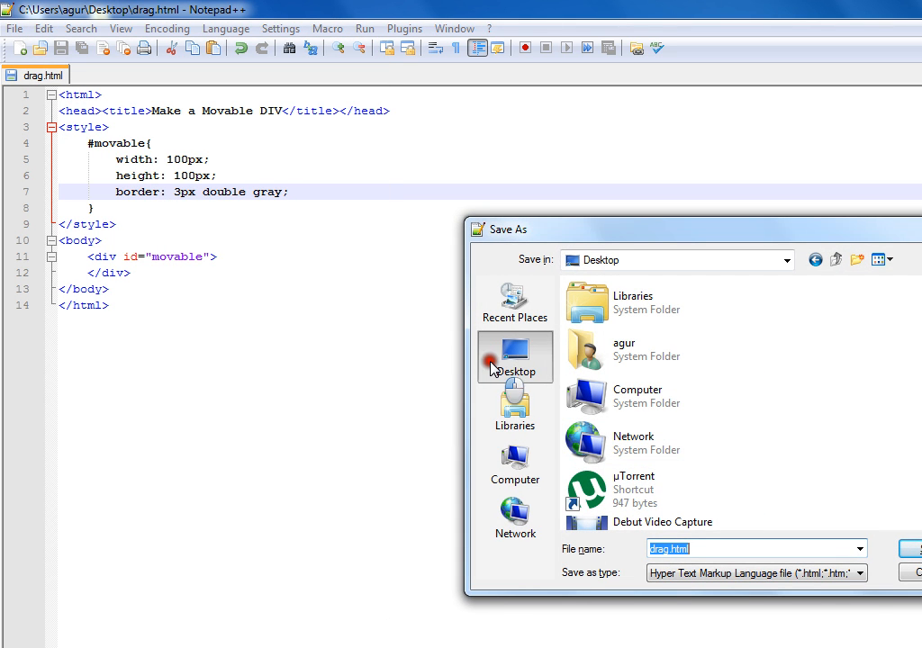
Save drag.html to the Desktop, open it in Firefox, and return to Notepad++.
click(912, 547)
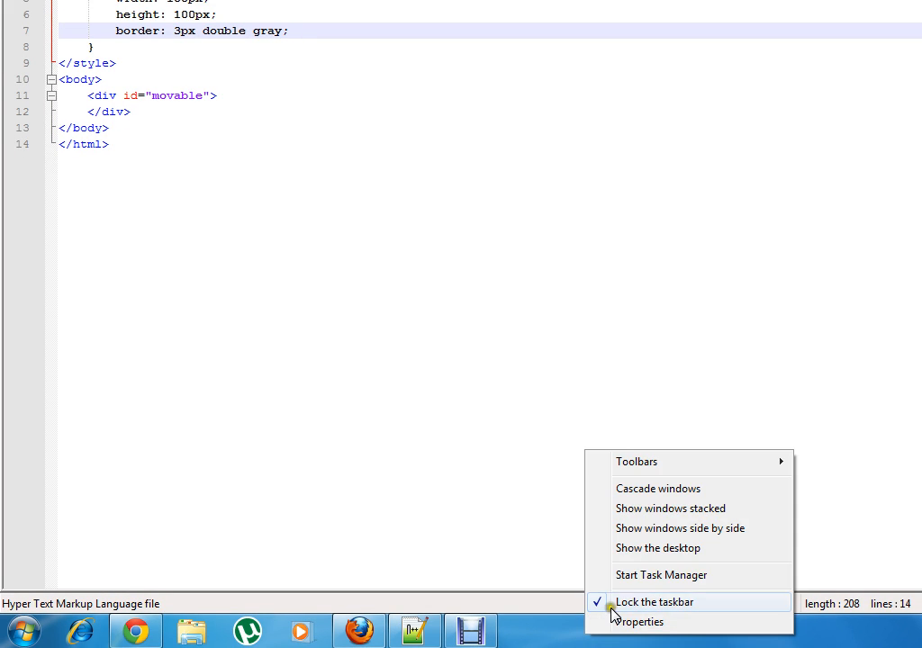
click(657, 547)
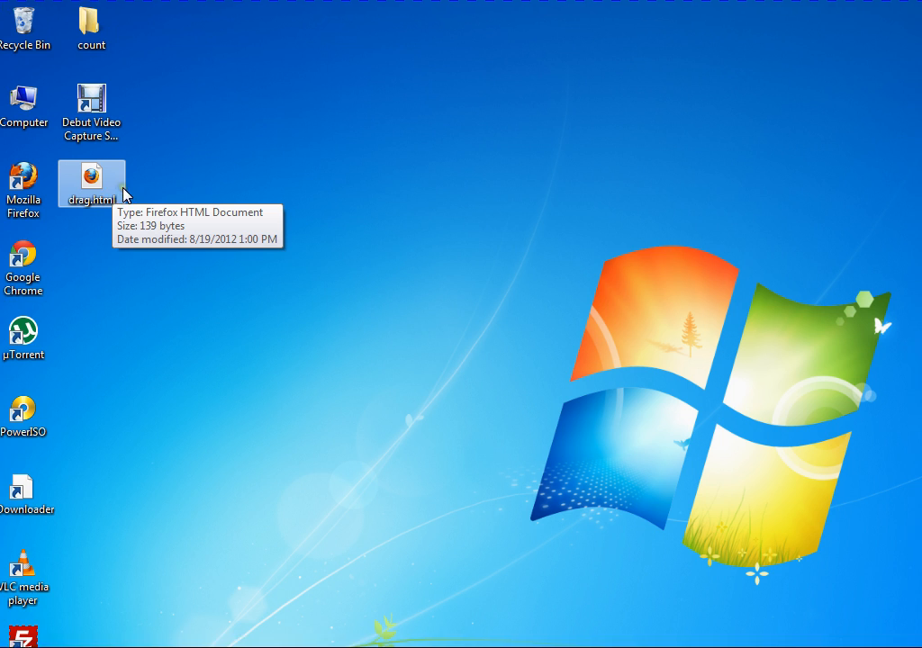
click(101, 183)
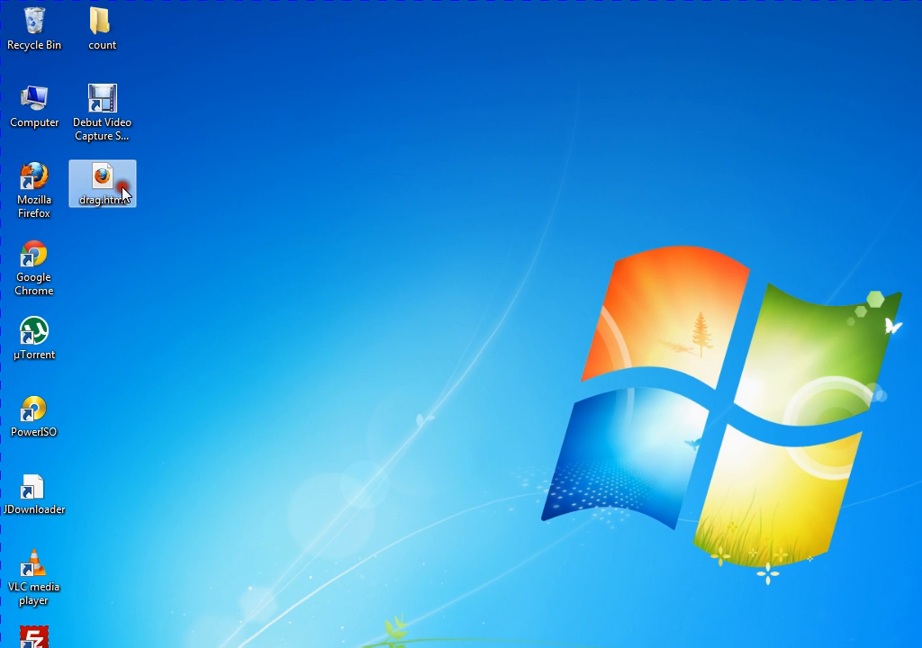
double_click(101, 184)
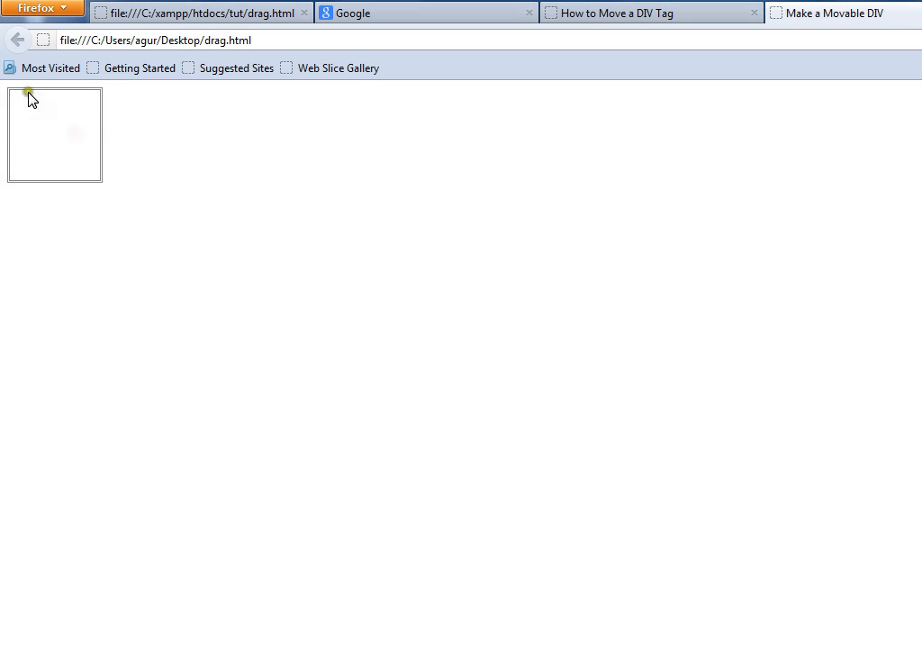
click(415, 629)
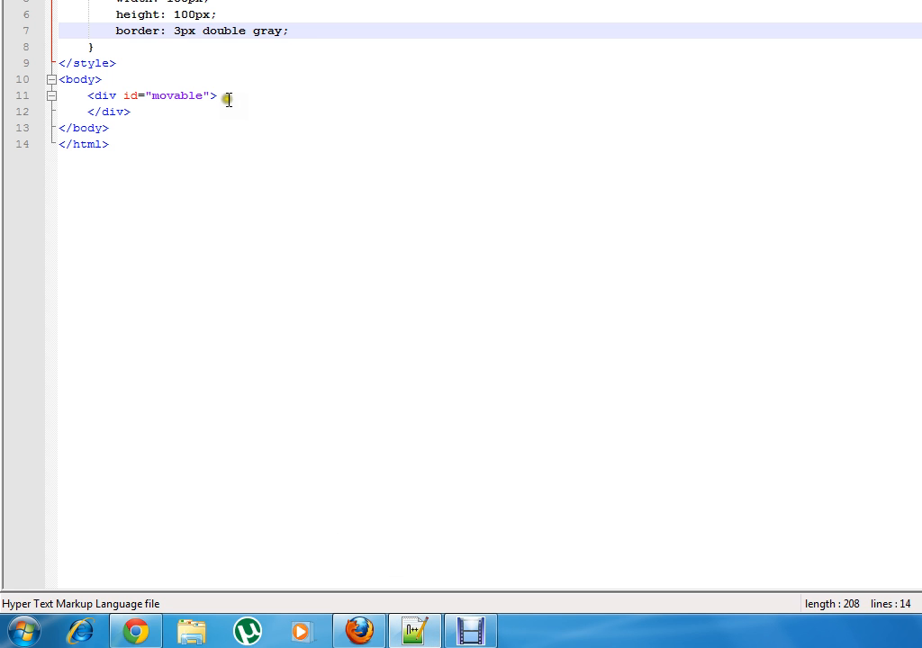
Type 'This div is movable' on a new line inside the #movable div.
key(Return)
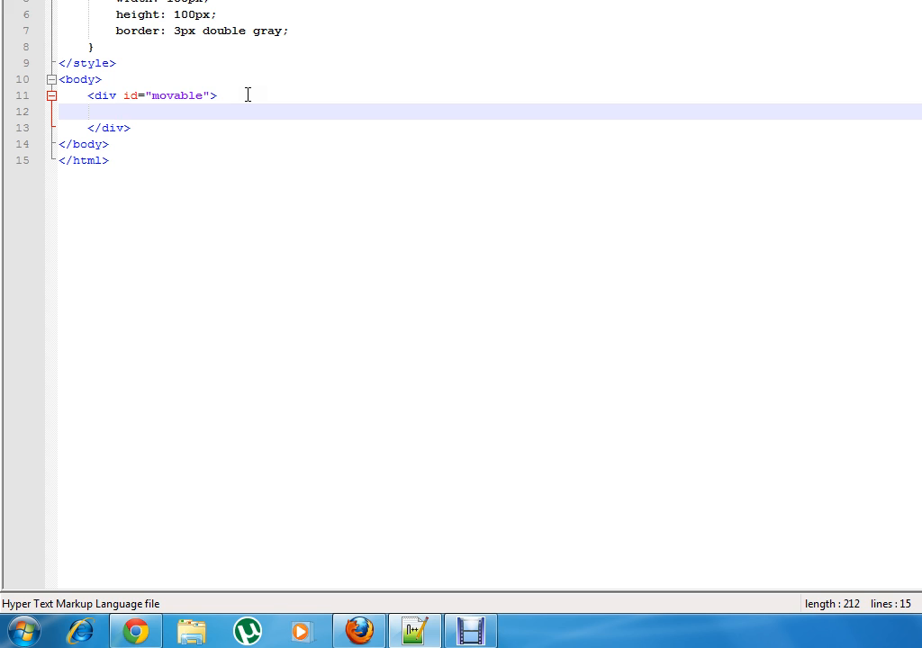
text(This div id)
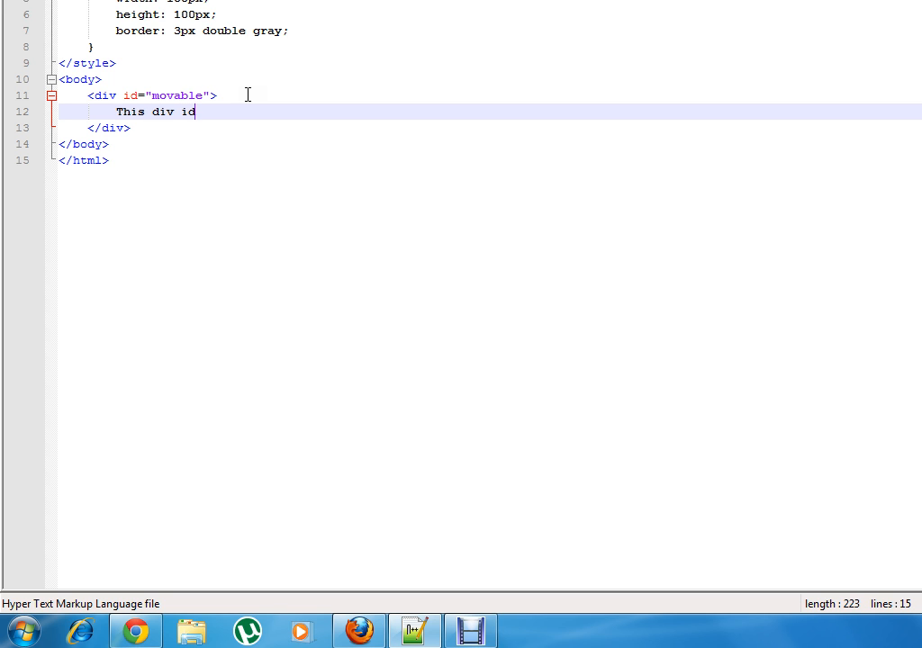
text(s movable)
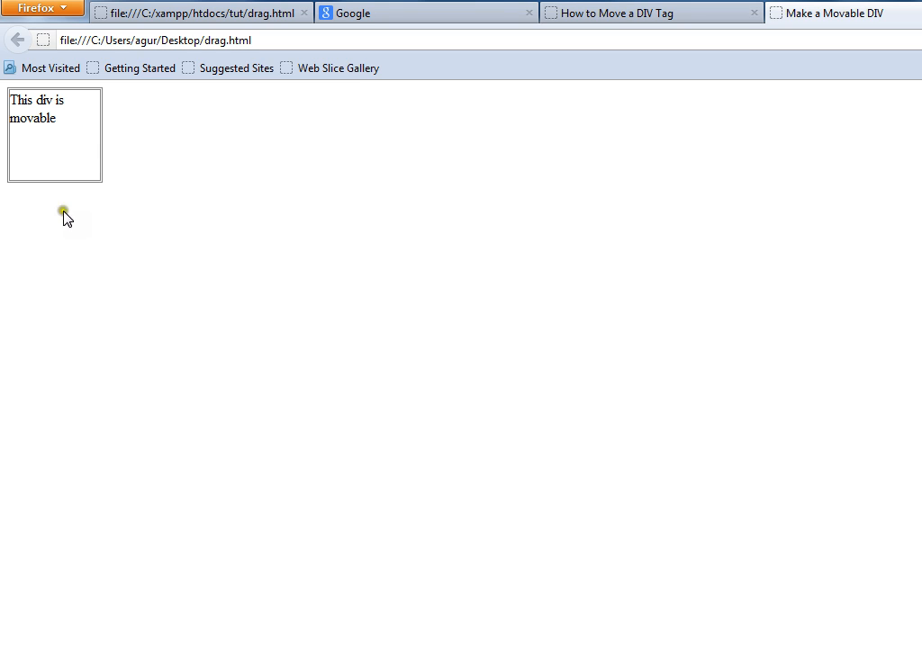
mouse_move(84, 167)
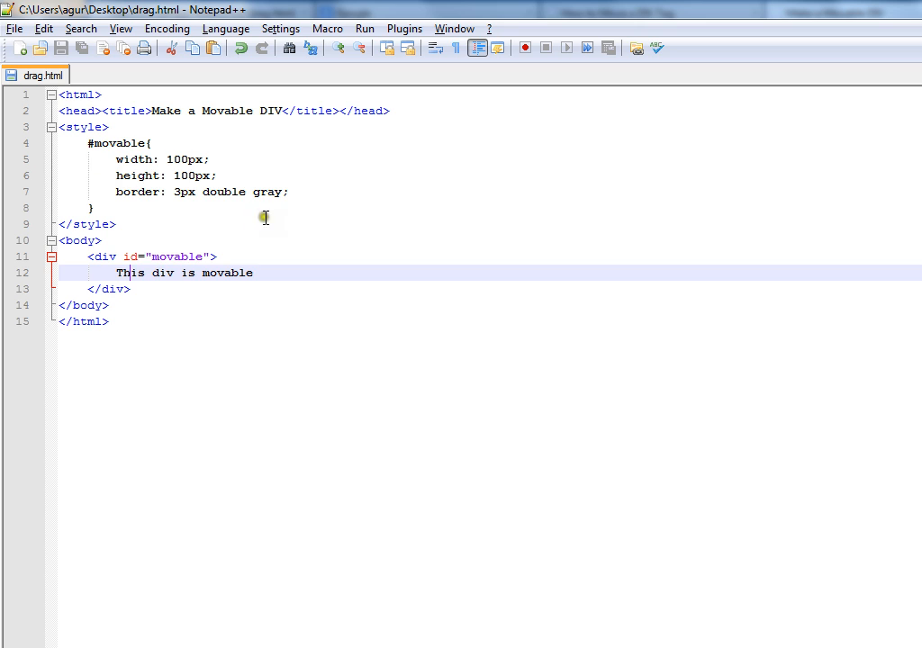
Start a 'cursor:' declaration on a new line after the border.
key(Enter)
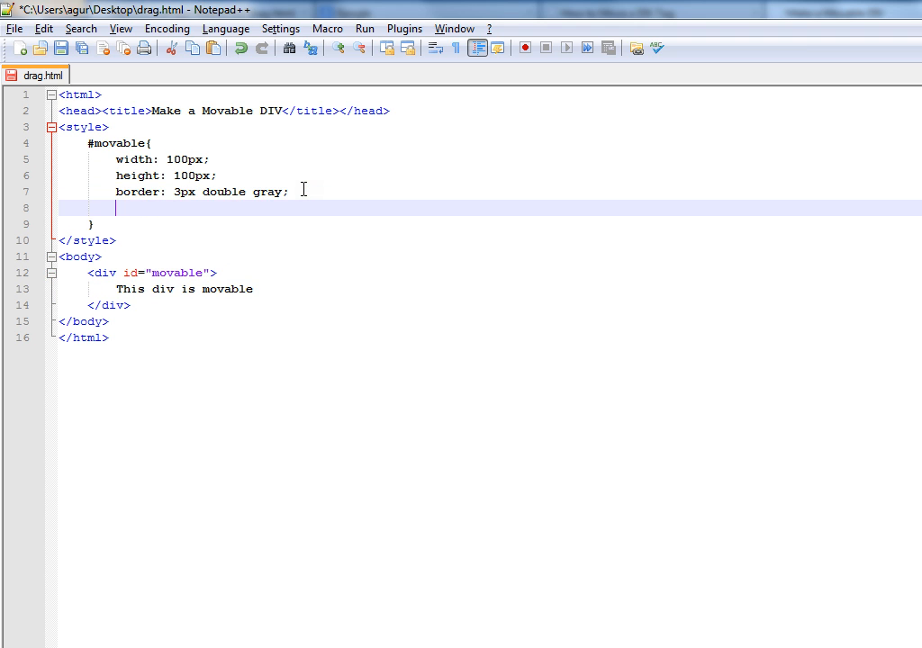
text(cursor:)
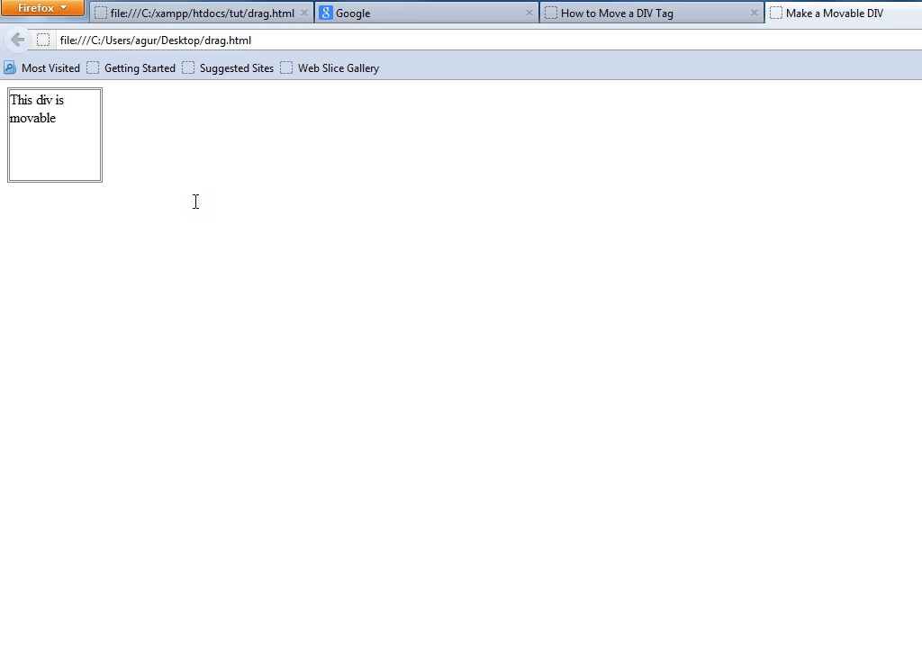
mouse_move(56, 146)
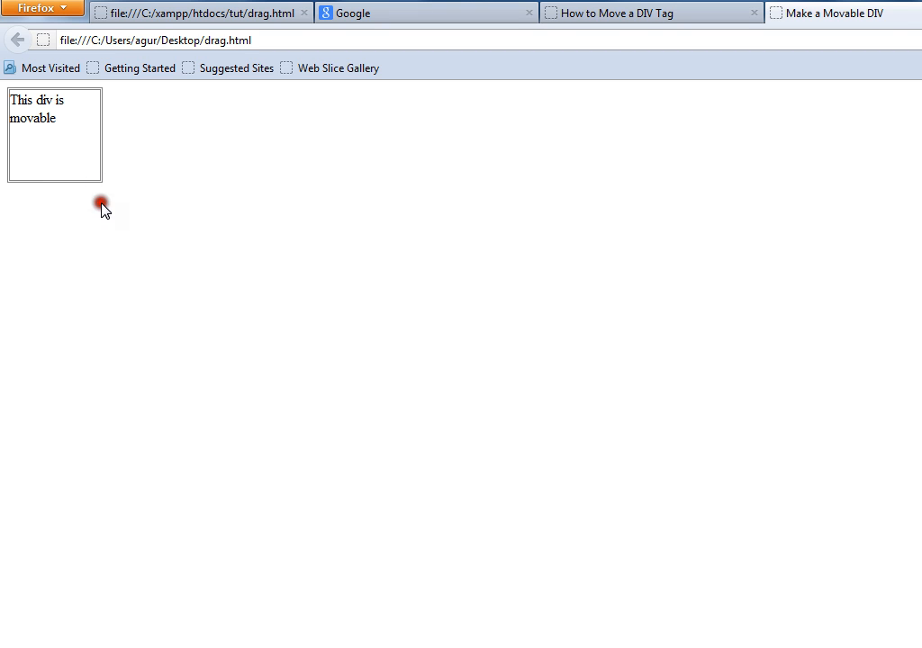
mouse_move(97, 244)
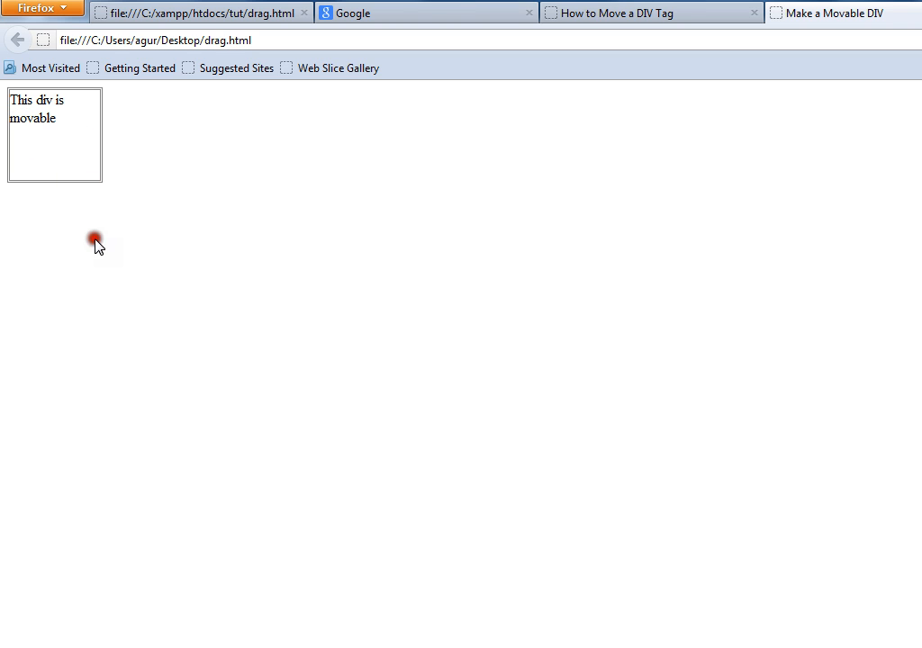
mouse_move(56, 174)
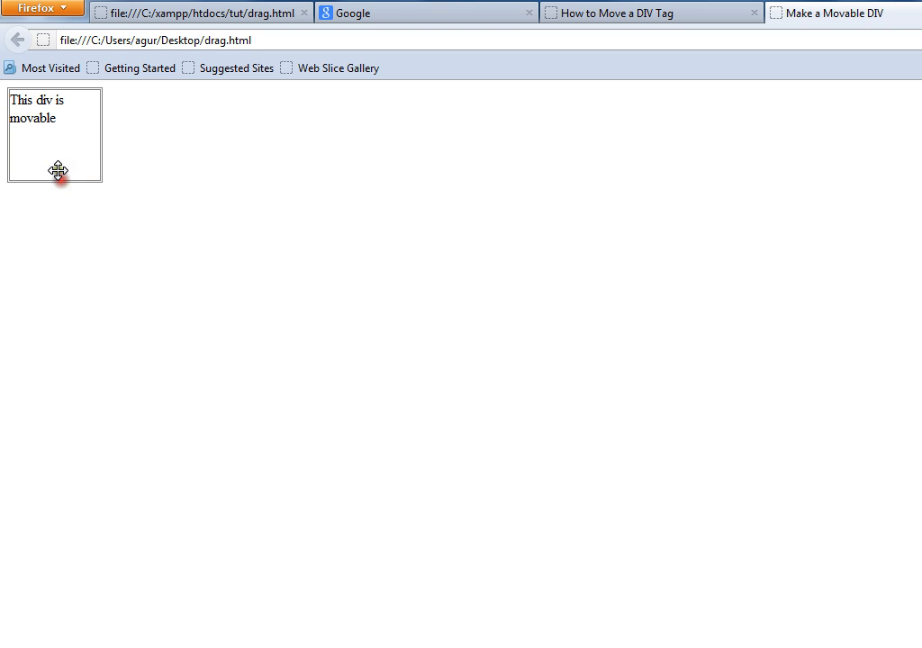
mouse_move(583, 8)
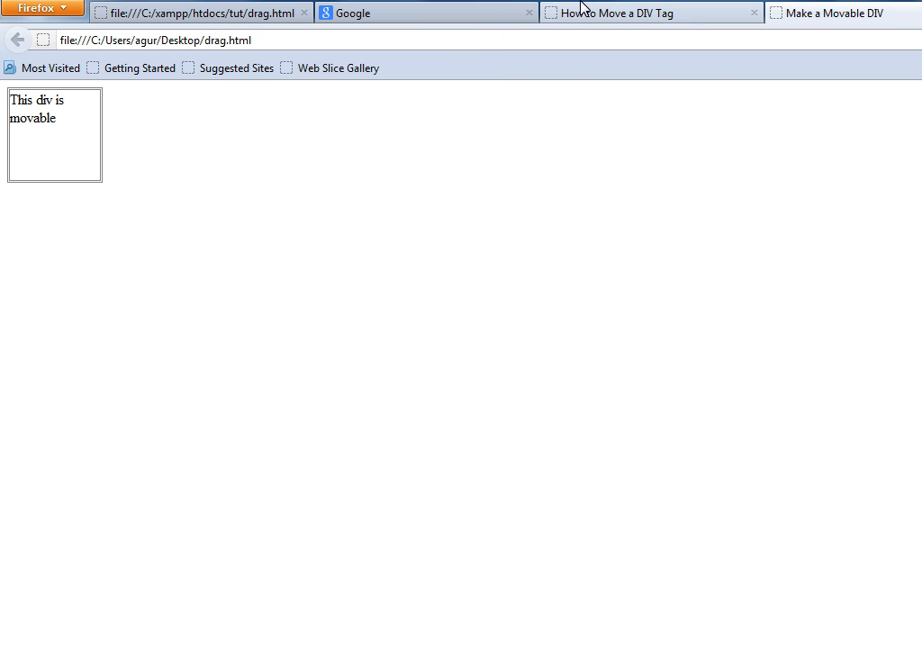
Search Google for 'jquery google url' and open the Hosted Libraries developer guide.
click(425, 12)
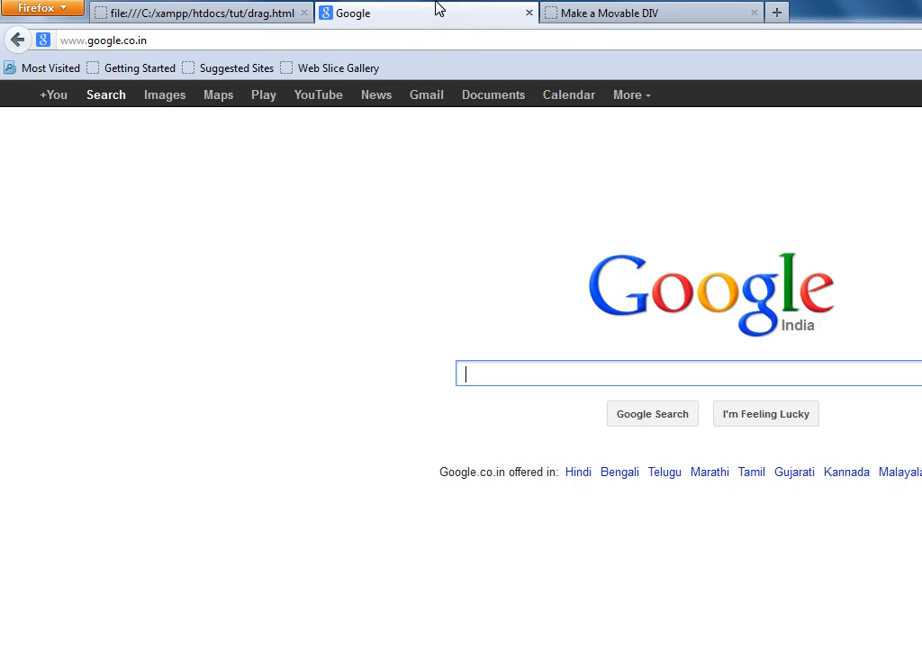
mouse_move(485, 366)
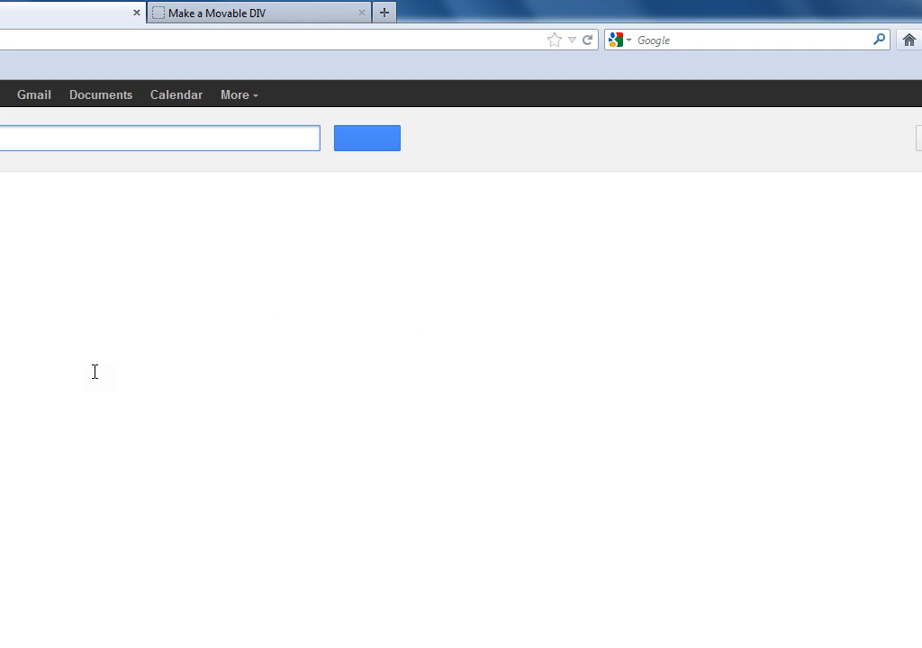
click(367, 138)
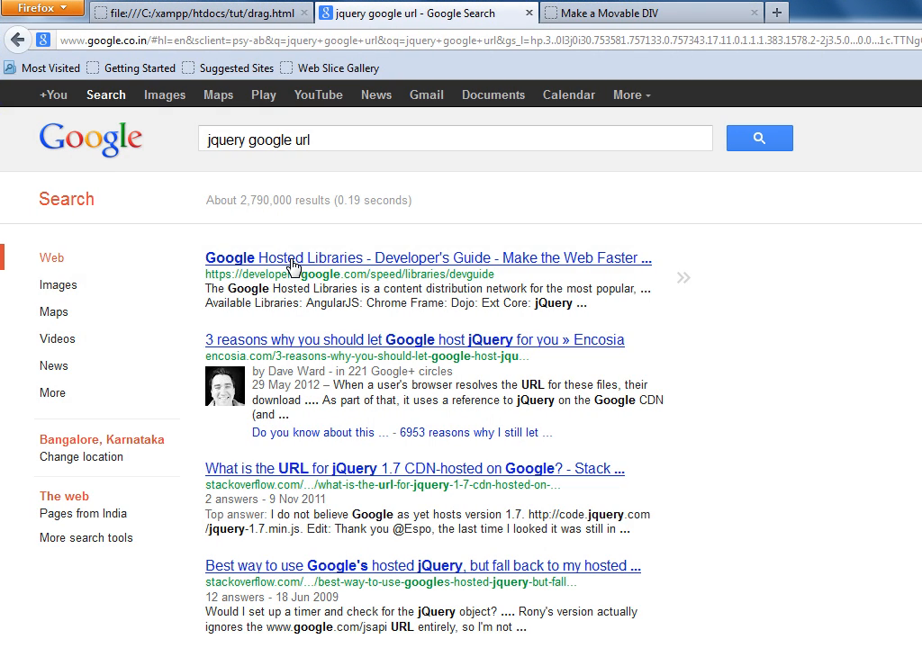
click(428, 258)
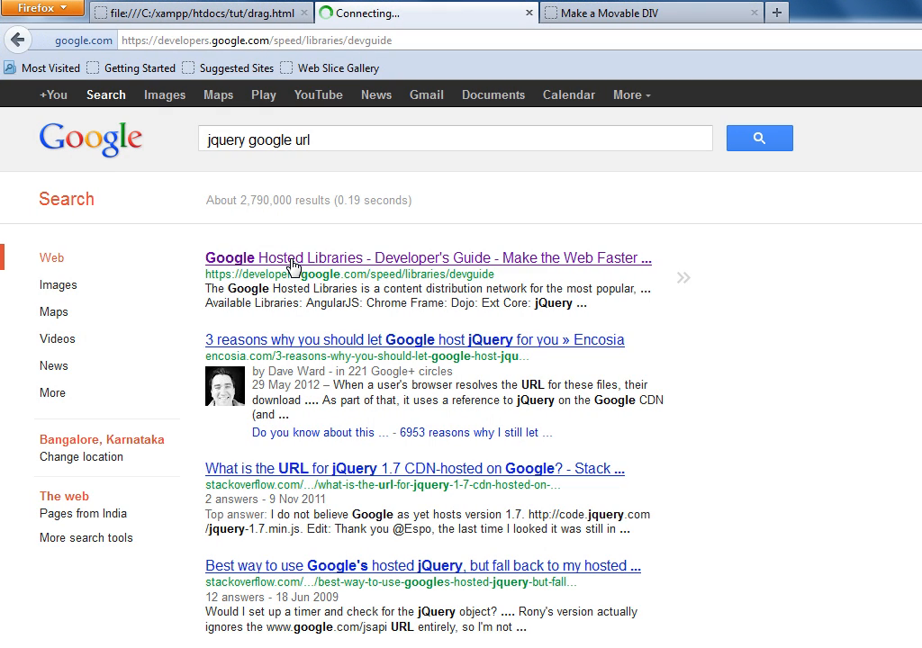
click(428, 259)
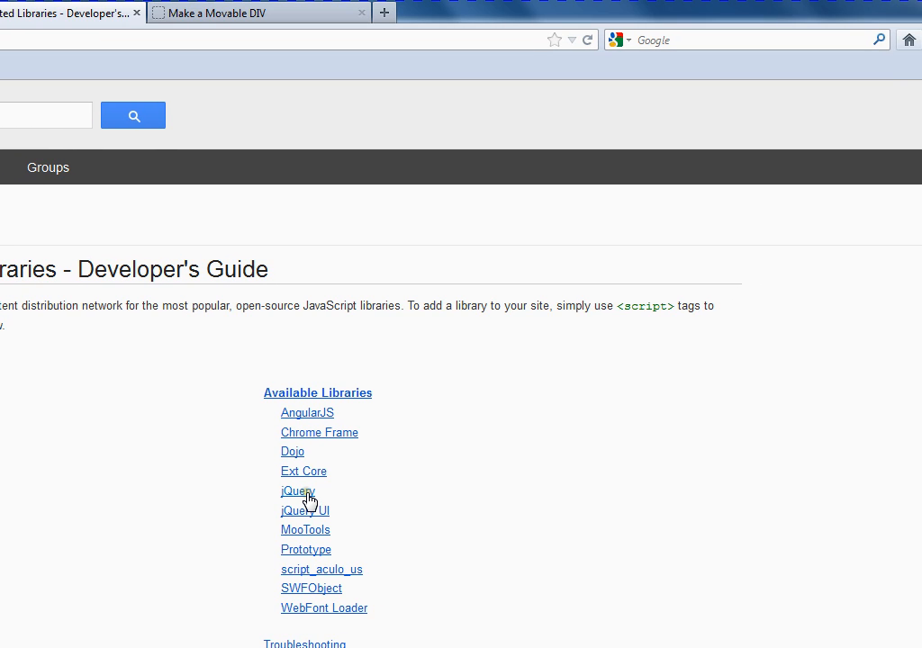
Scroll to the jQuery entry and select its 1.8.0 script snippet line.
scroll(up, 3)
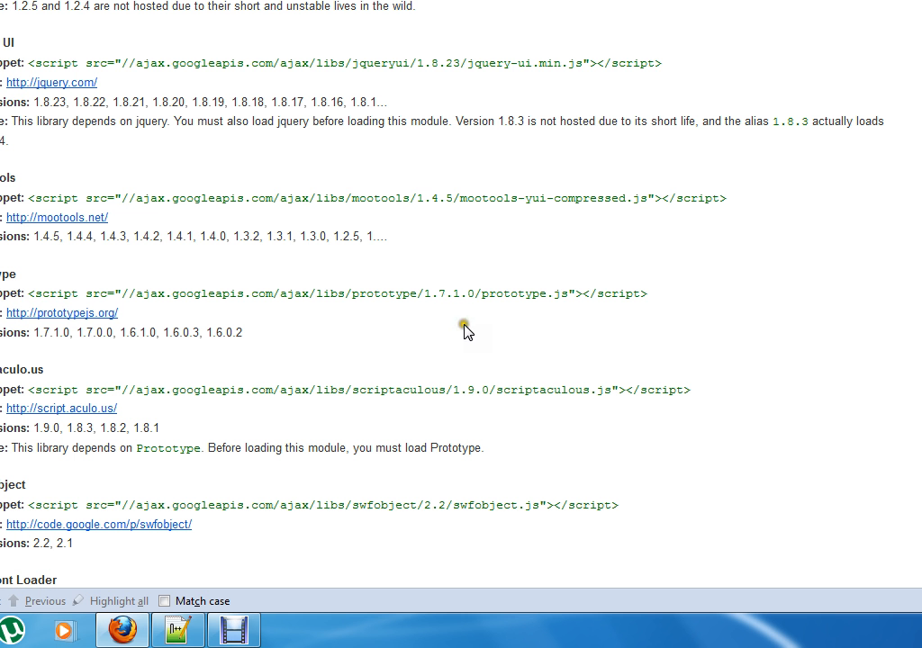
scroll(up, 3)
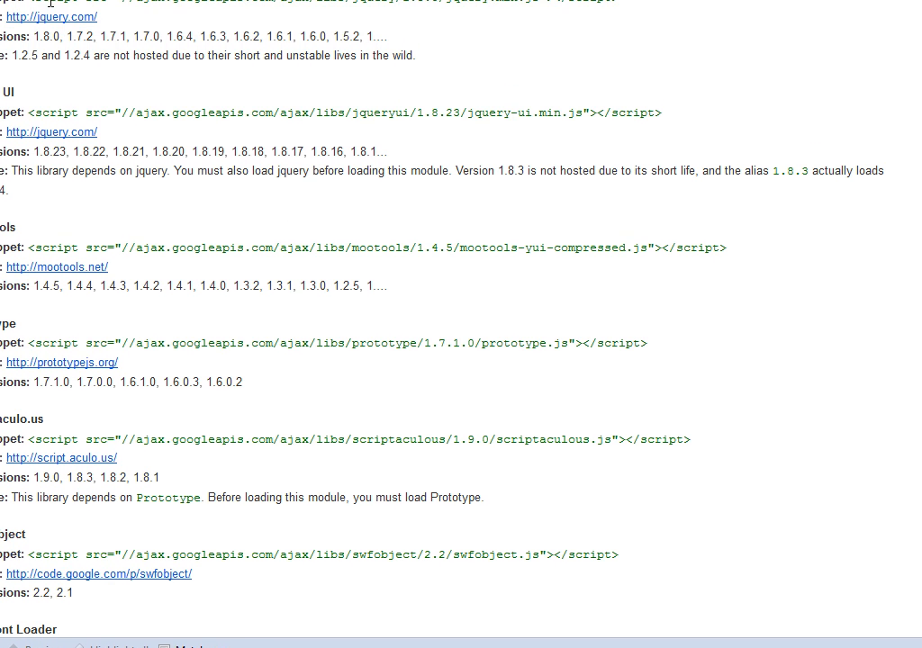
scroll(up, 3)
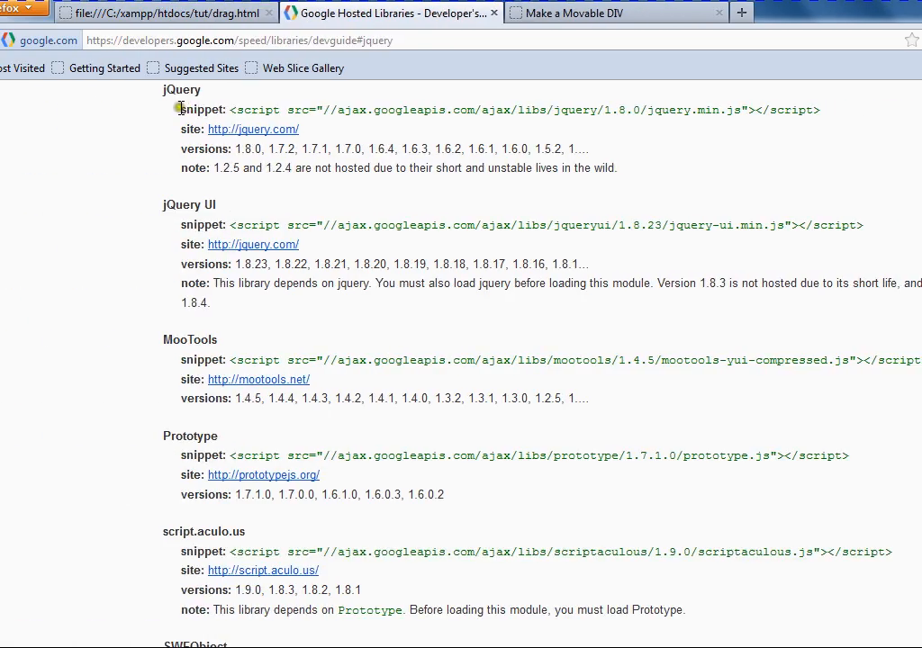
triple_click(360, 110)
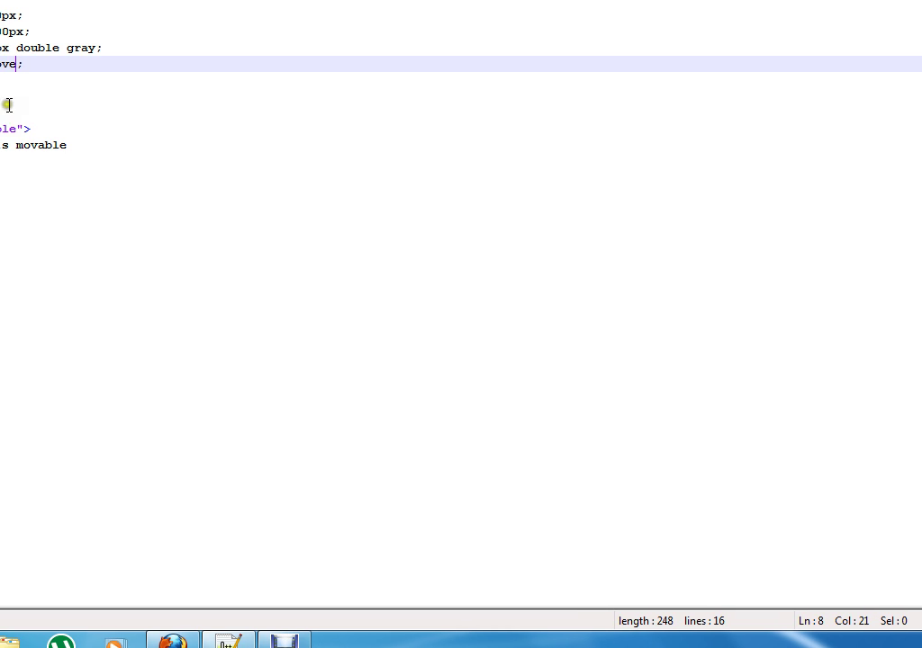
Place the insertion point in the drag.html style code.
click(33, 80)
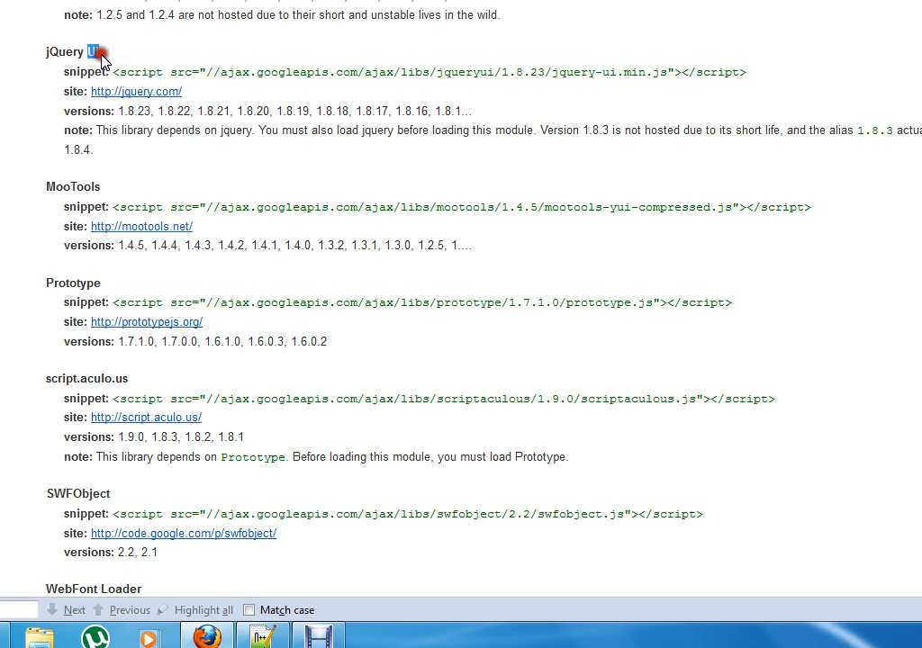
Select the jQuery UI 1.8.23 script snippet on the Hosted Libraries page.
scroll(up, 3)
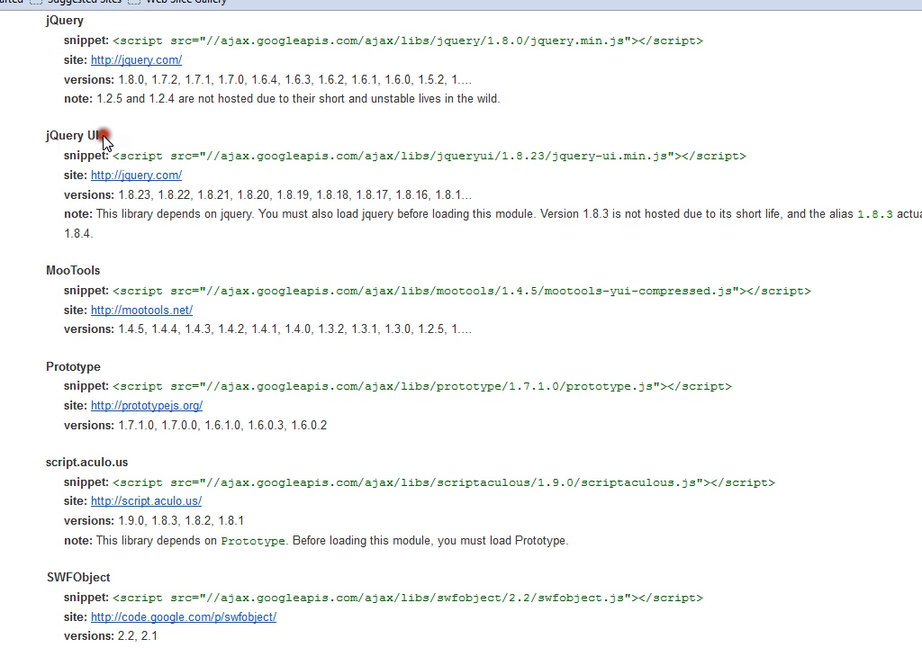
double_click(144, 154)
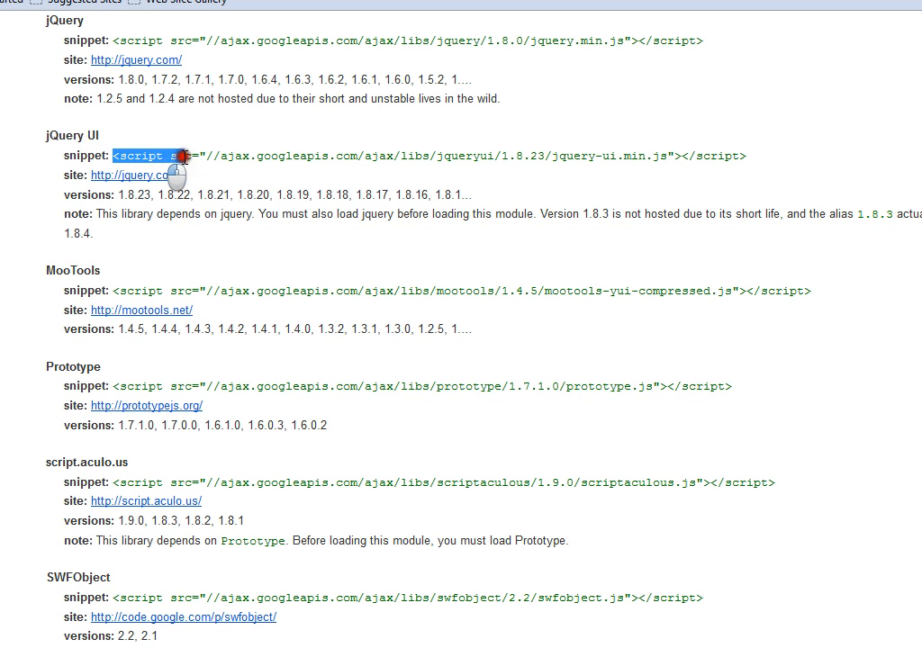
drag(180, 155, 752, 155)
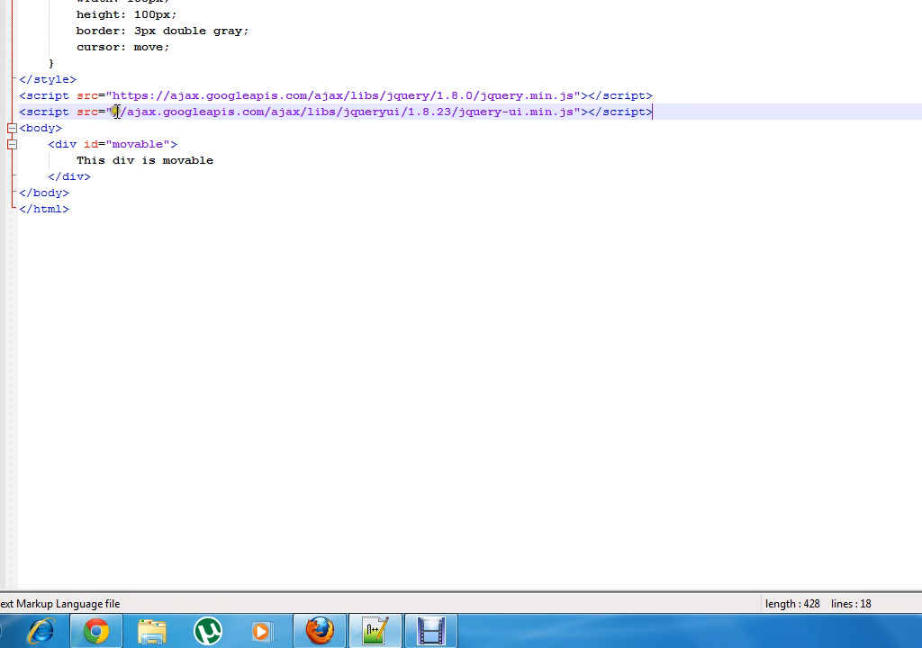
Prefix the jQuery UI script source with 'https:/' to make a full https URL.
text(https)
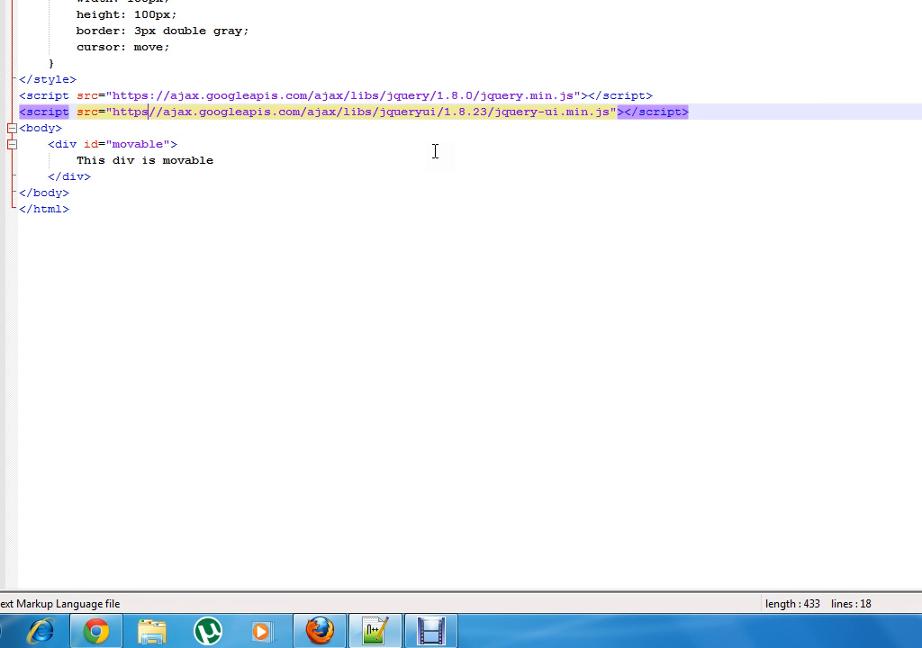
text(/)
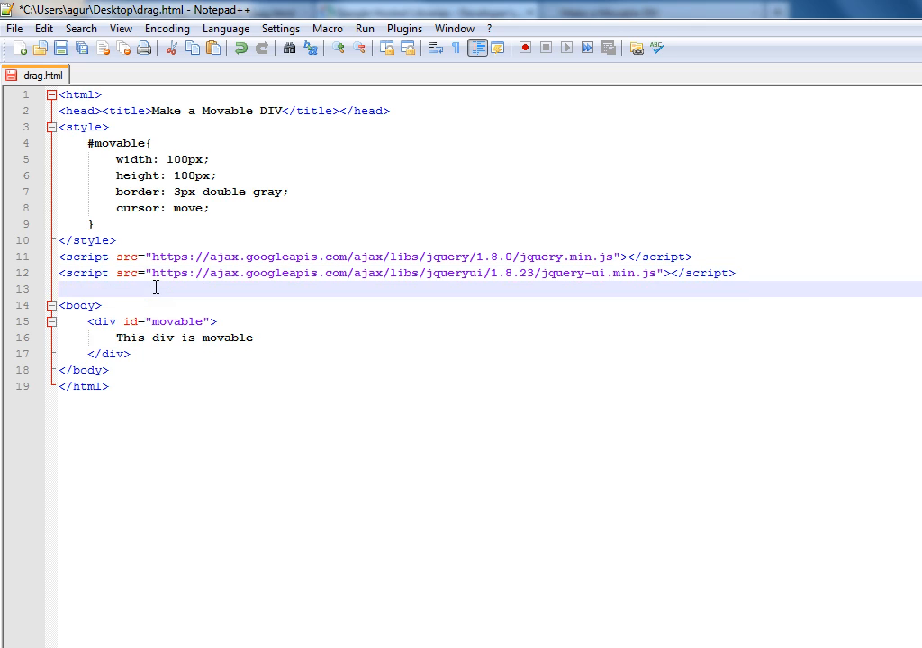
mouse_move(137, 353)
text(<script>)
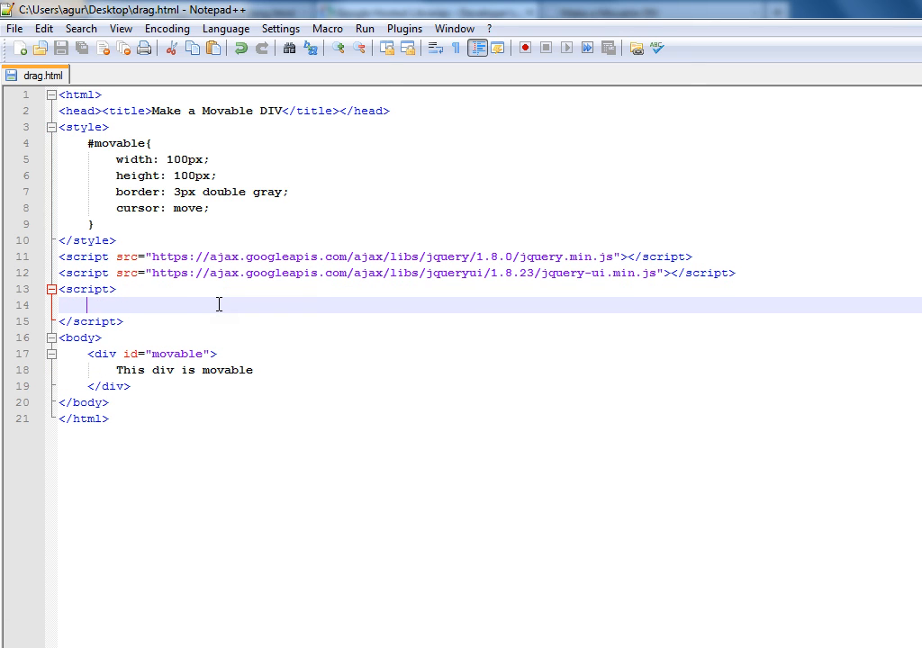
mouse_move(193, 304)
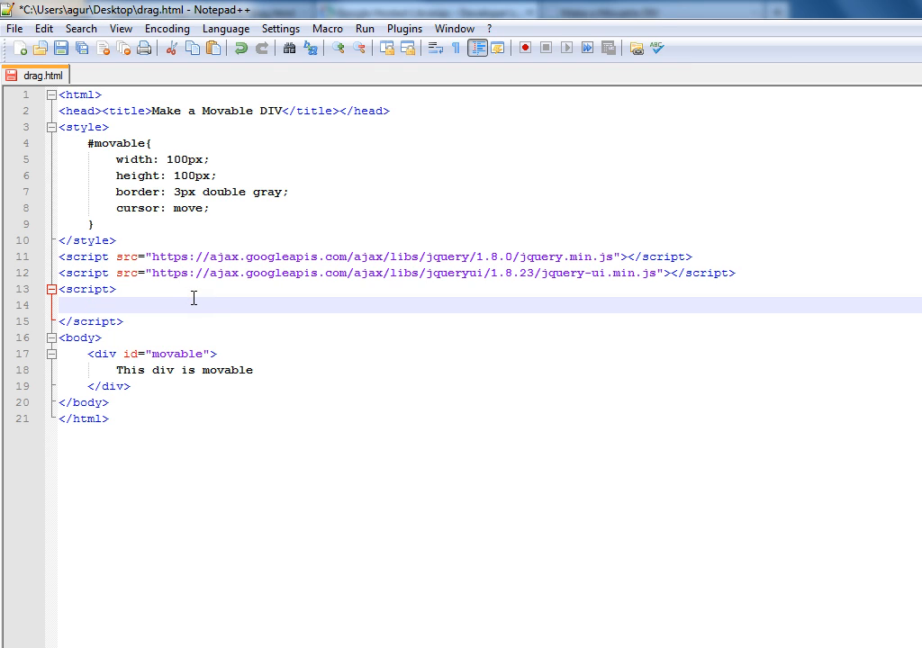
Write a $(document).ready(function() { }); wrapper inside the script block.
text($ (docum)
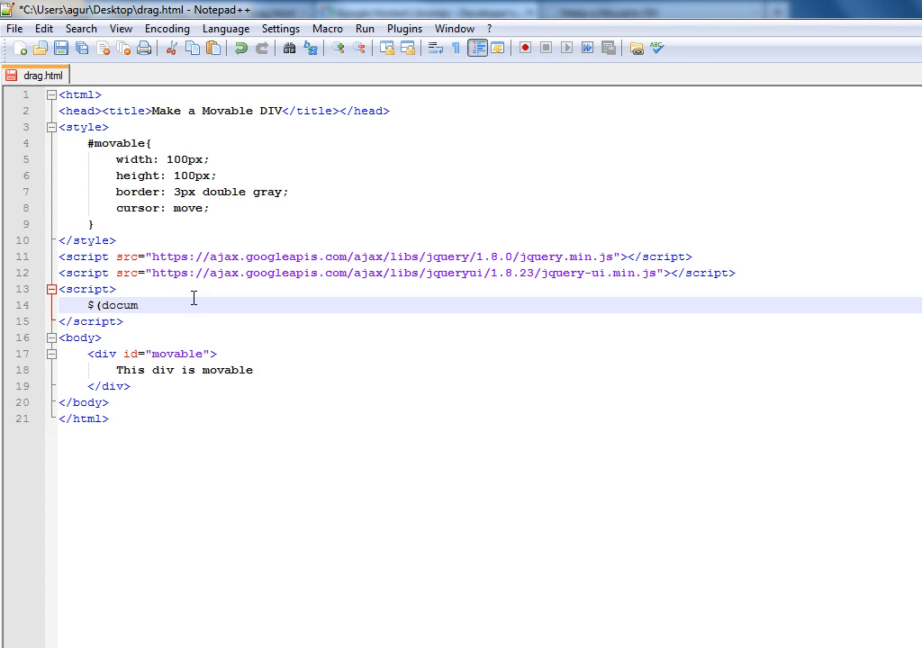
text(ent).ready)
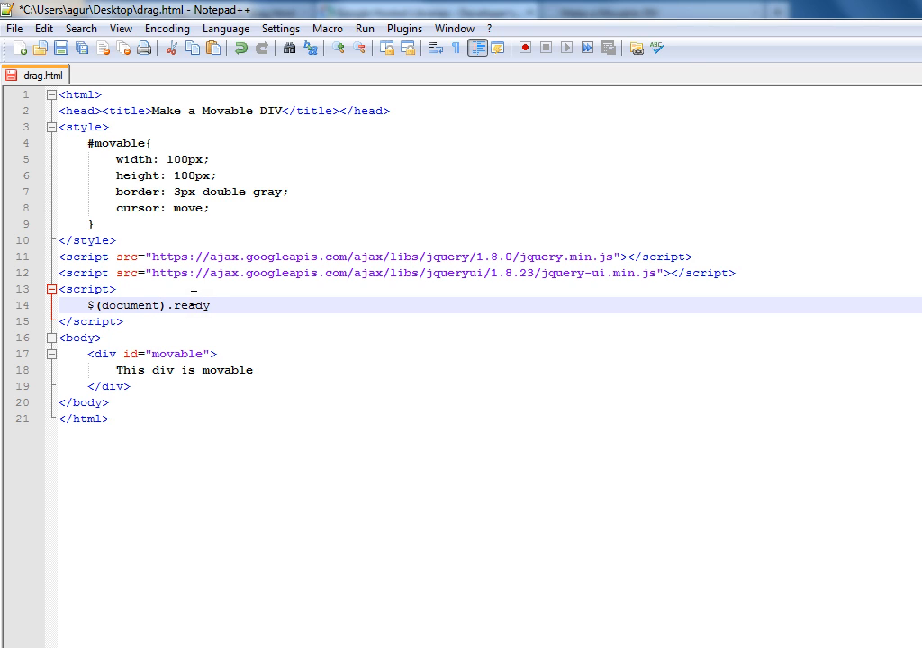
text((functi)
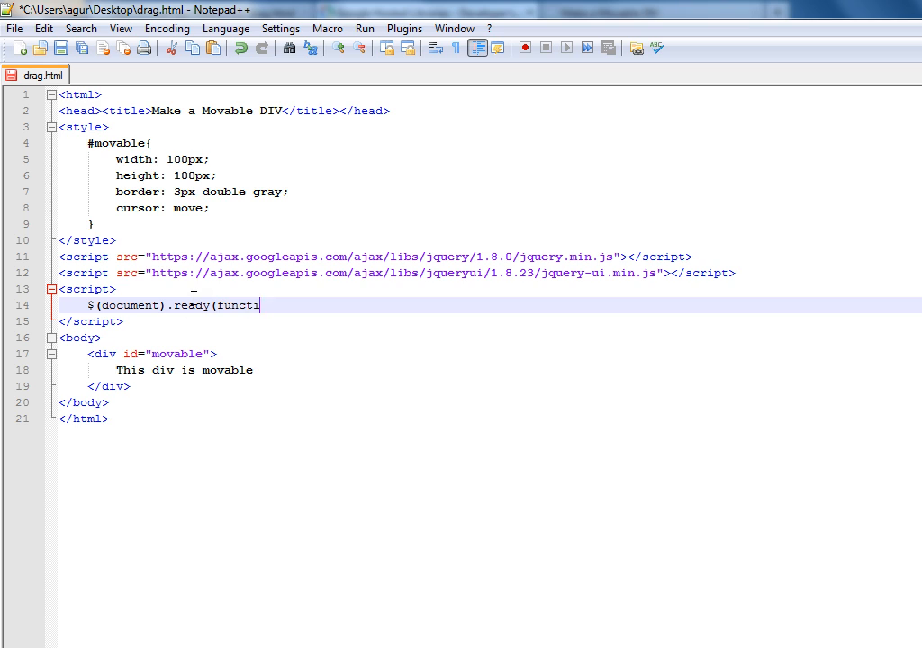
text(on() {)
text(})
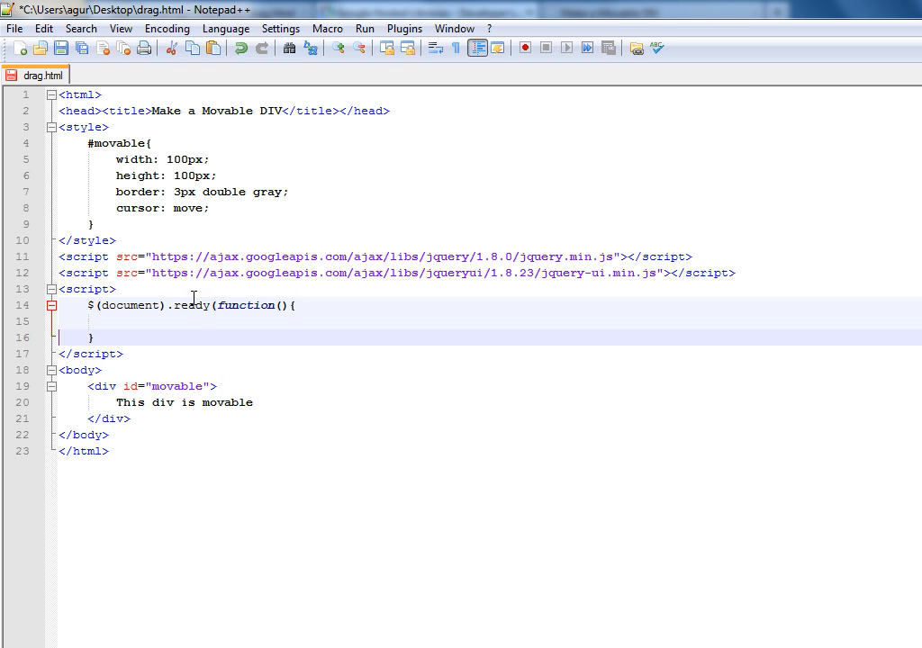
text();)
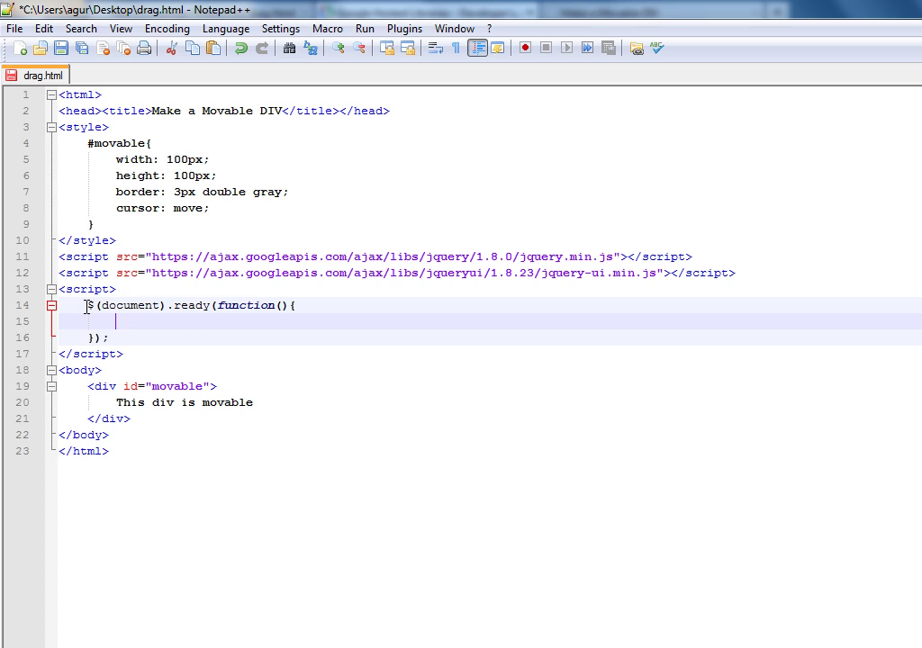
Add $("#movable").draggable(); inside the ready function.
text($()
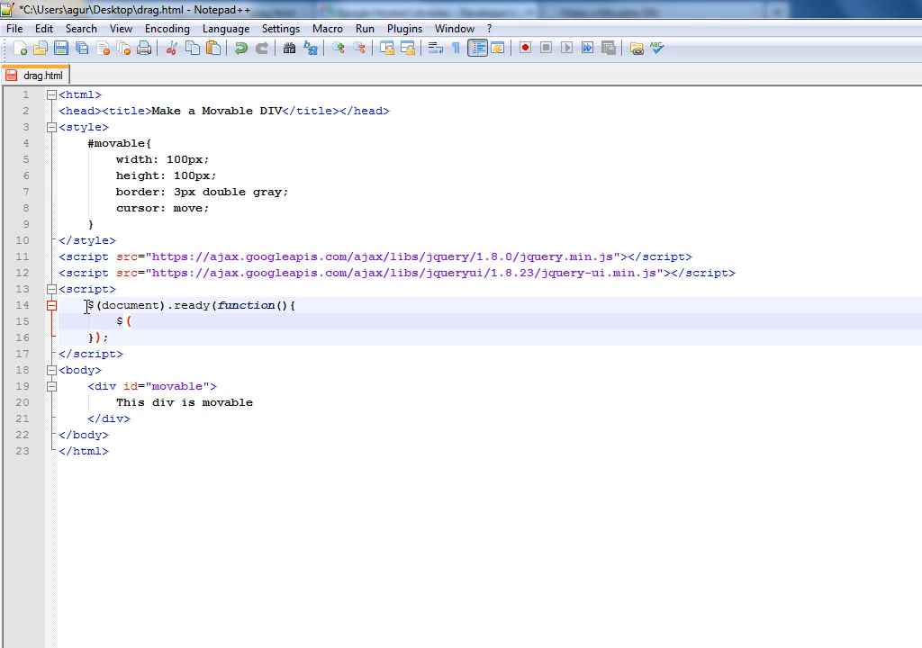
text("#)
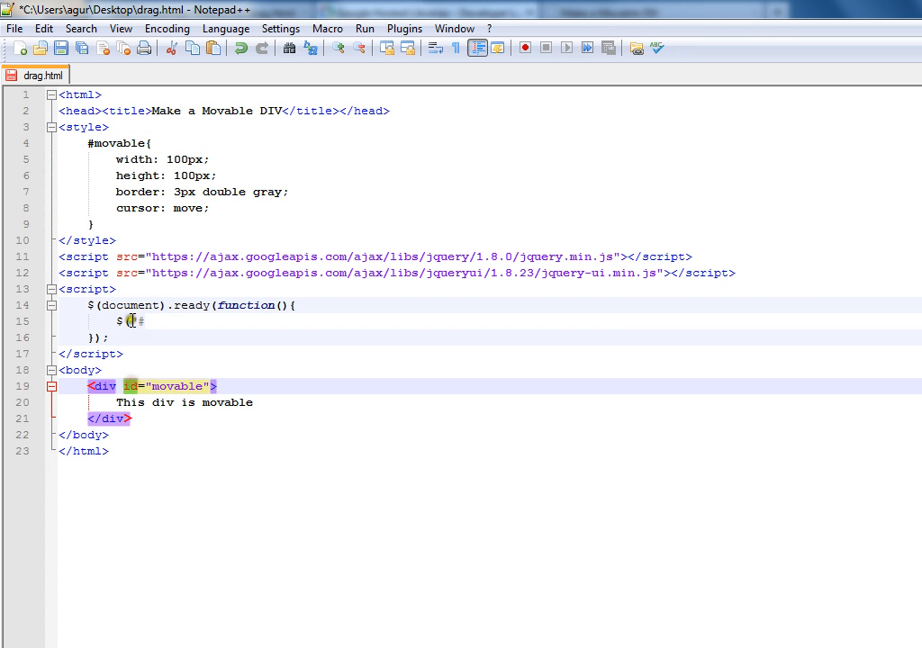
mouse_move(207, 372)
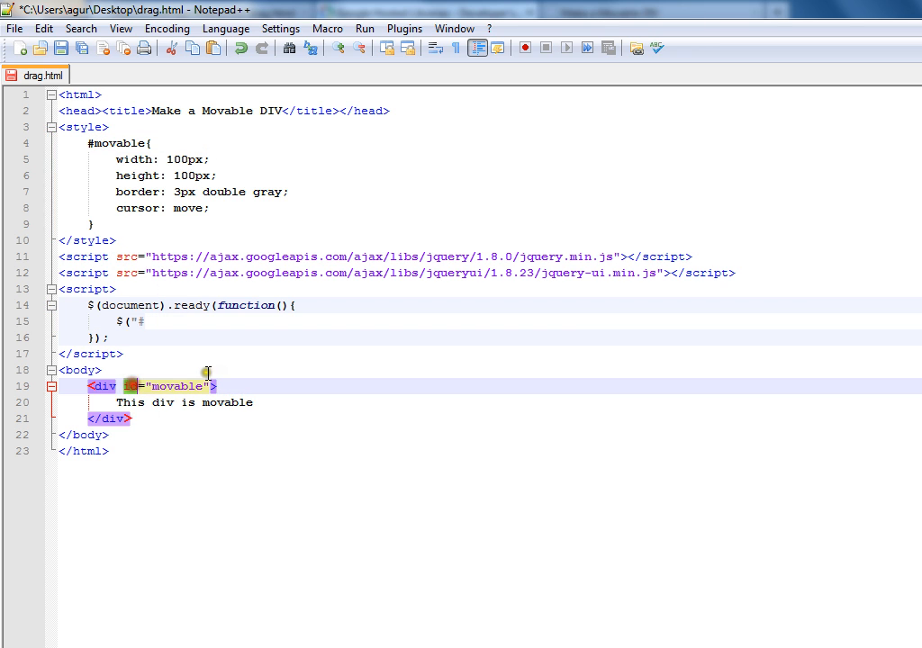
text(class)
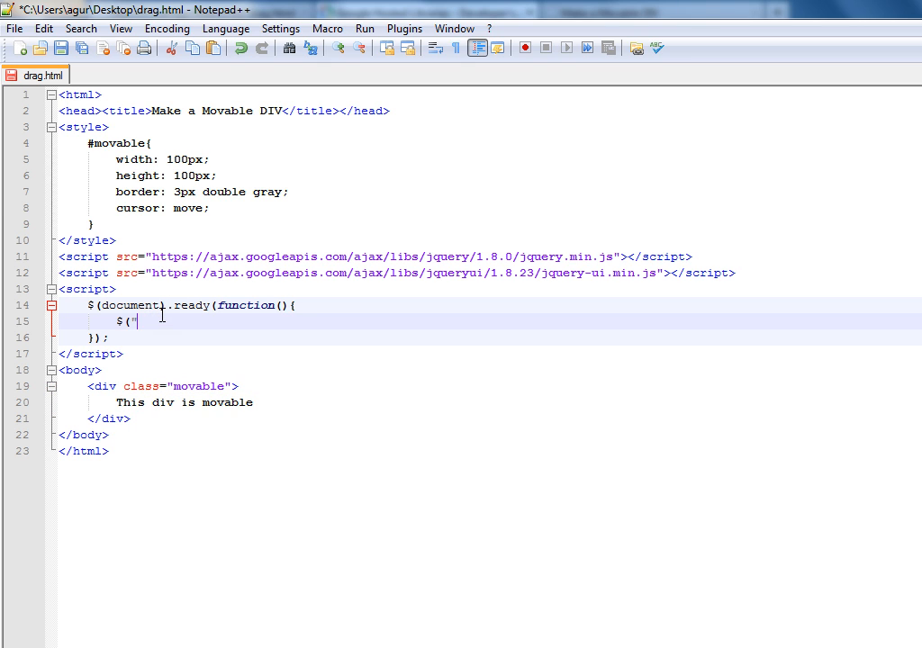
text(.)
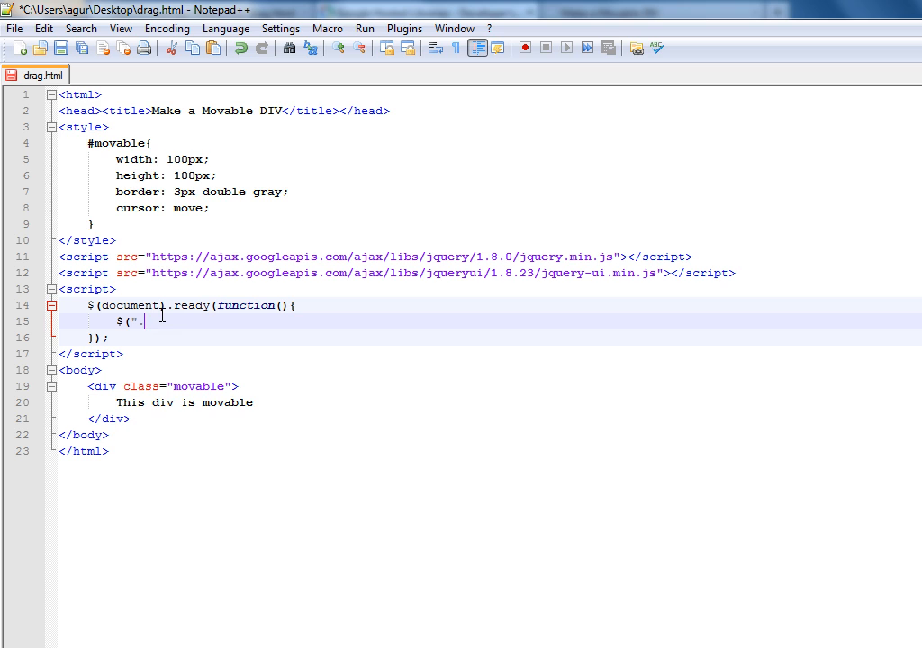
text(movable)
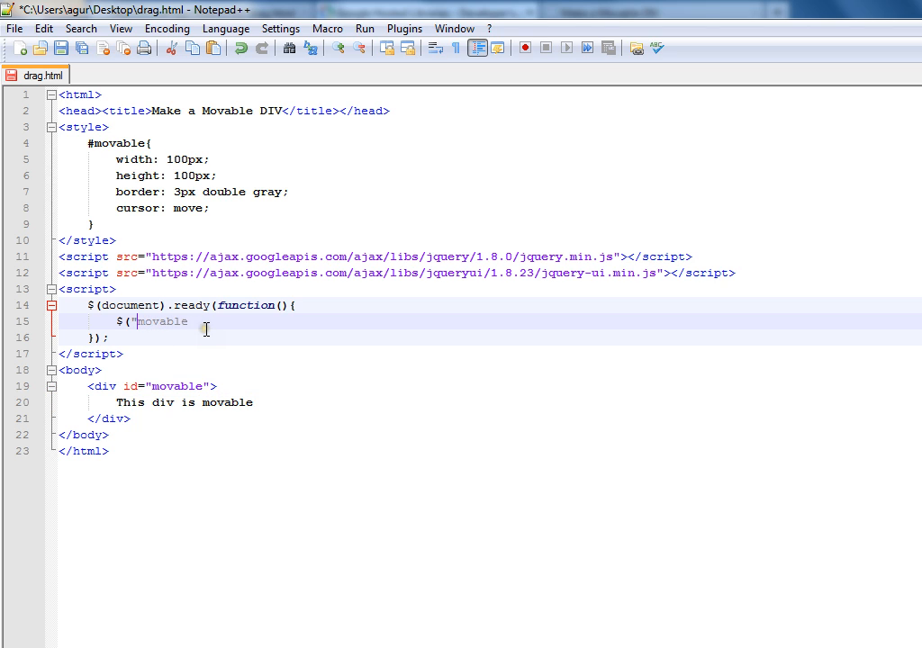
text(#)
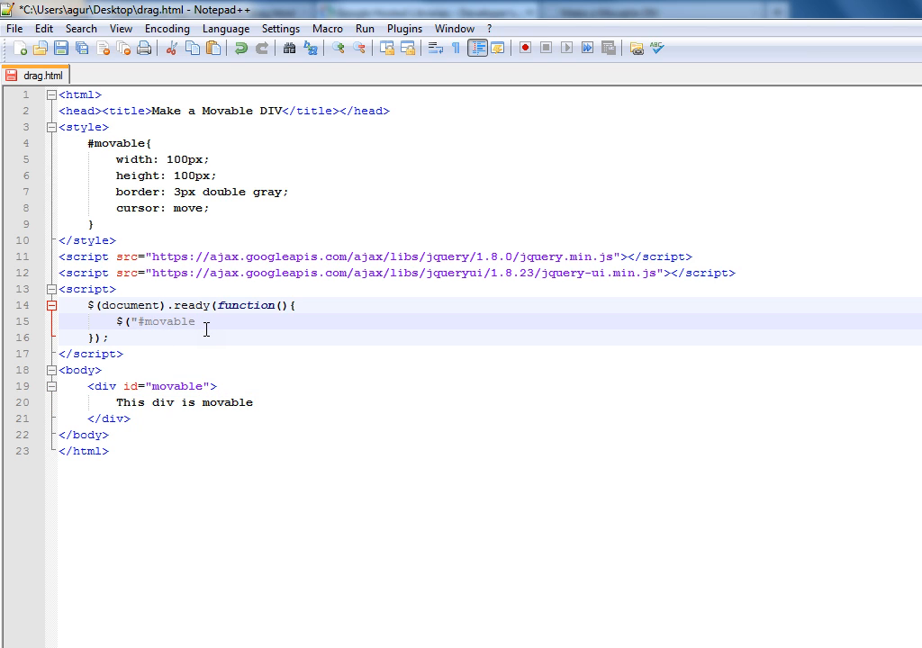
text(").)
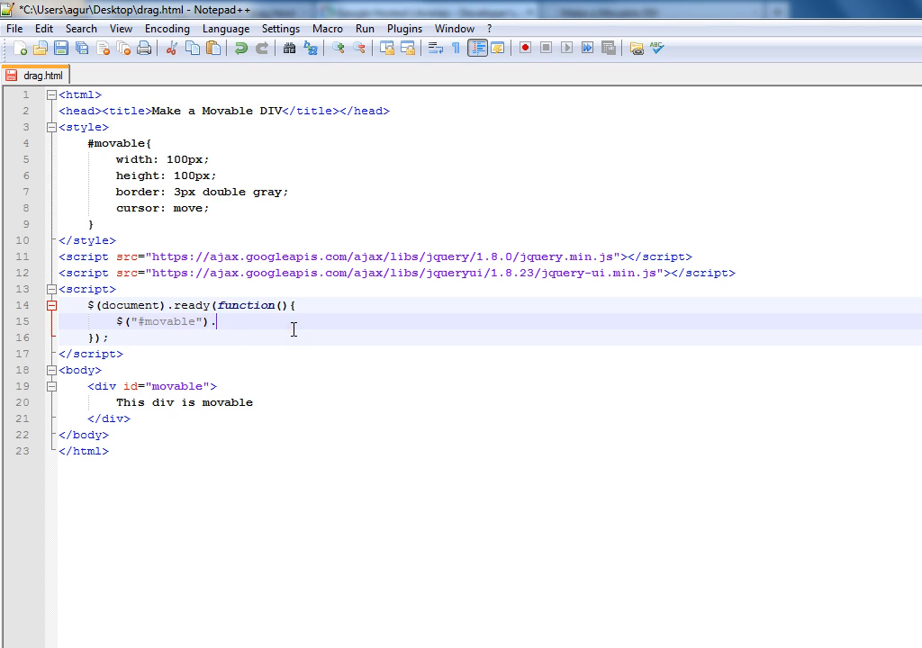
text(dra)
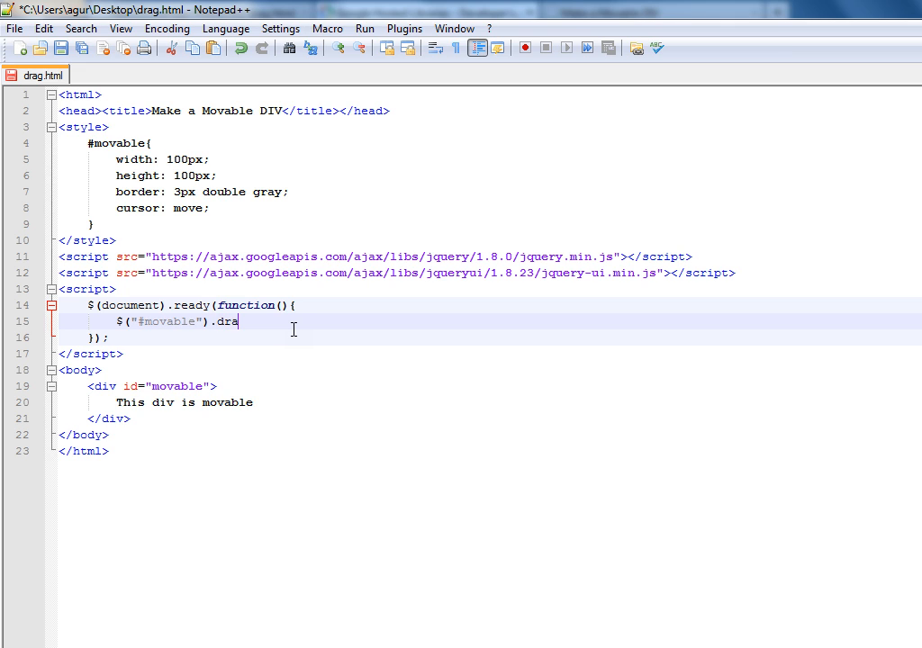
text(ggable();)
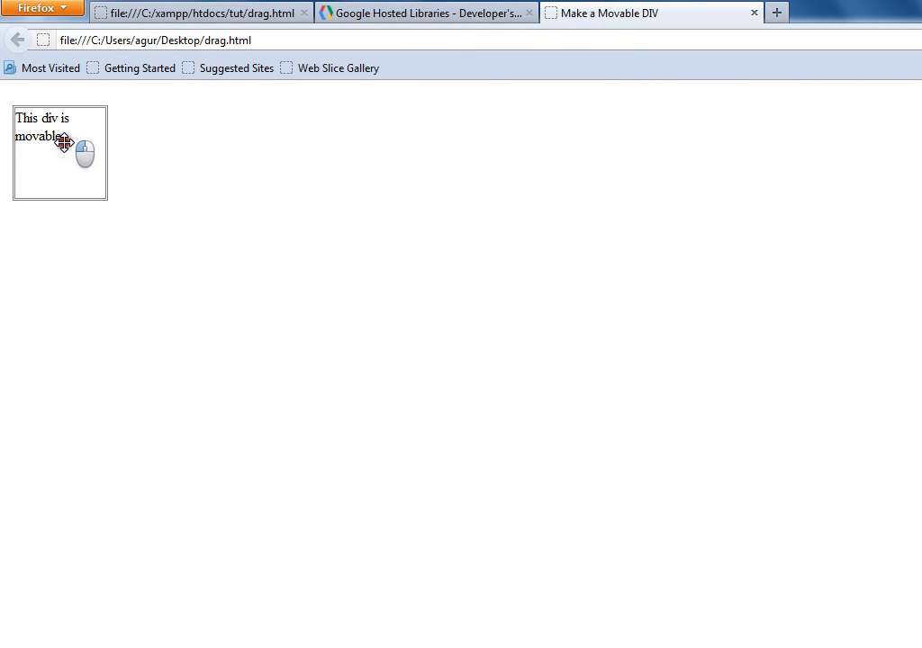
Drag the bordered #movable box toward the page centre in Firefox.
drag(59, 144, 262, 270)
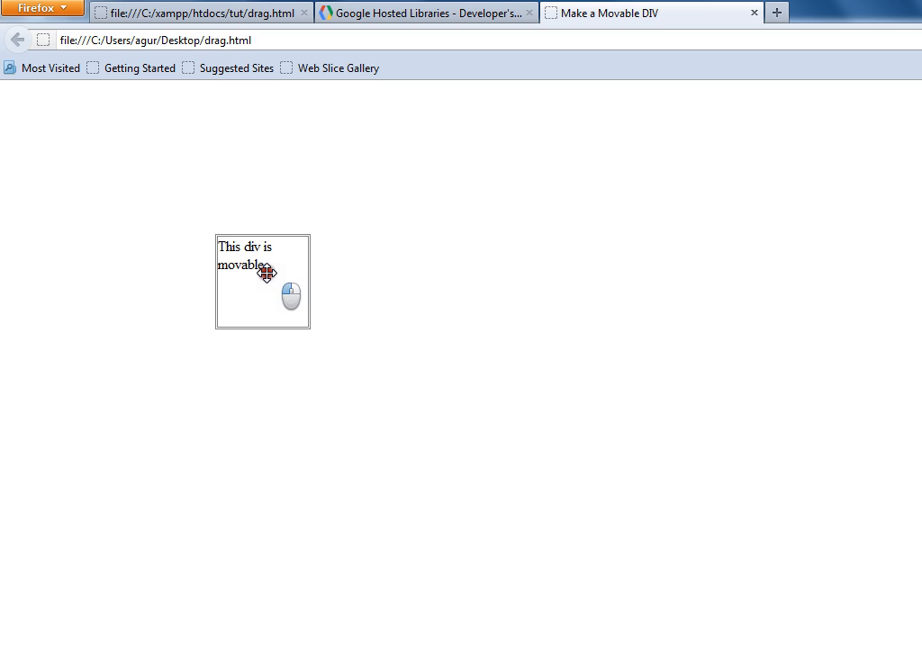
click(303, 12)
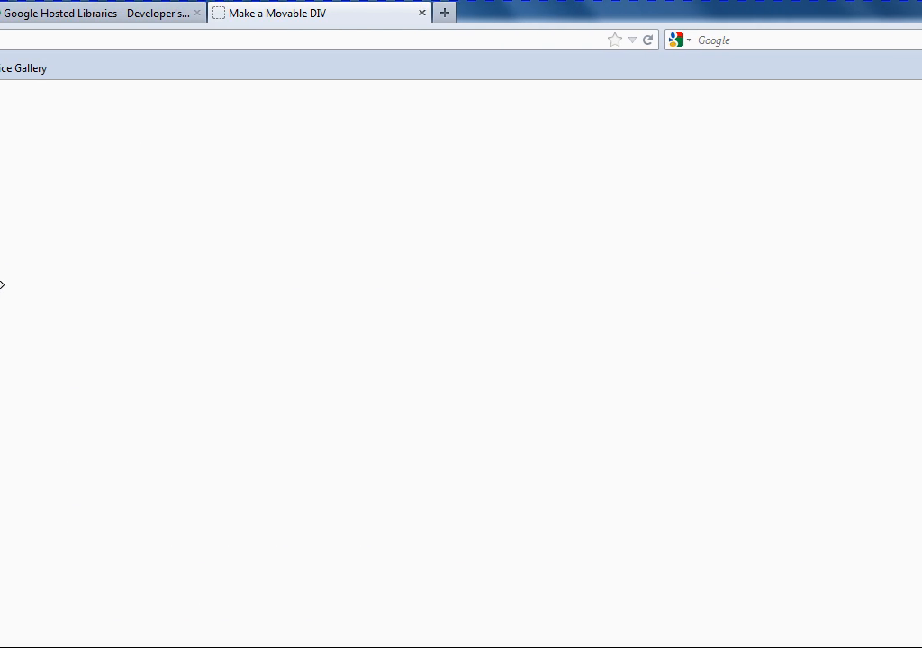